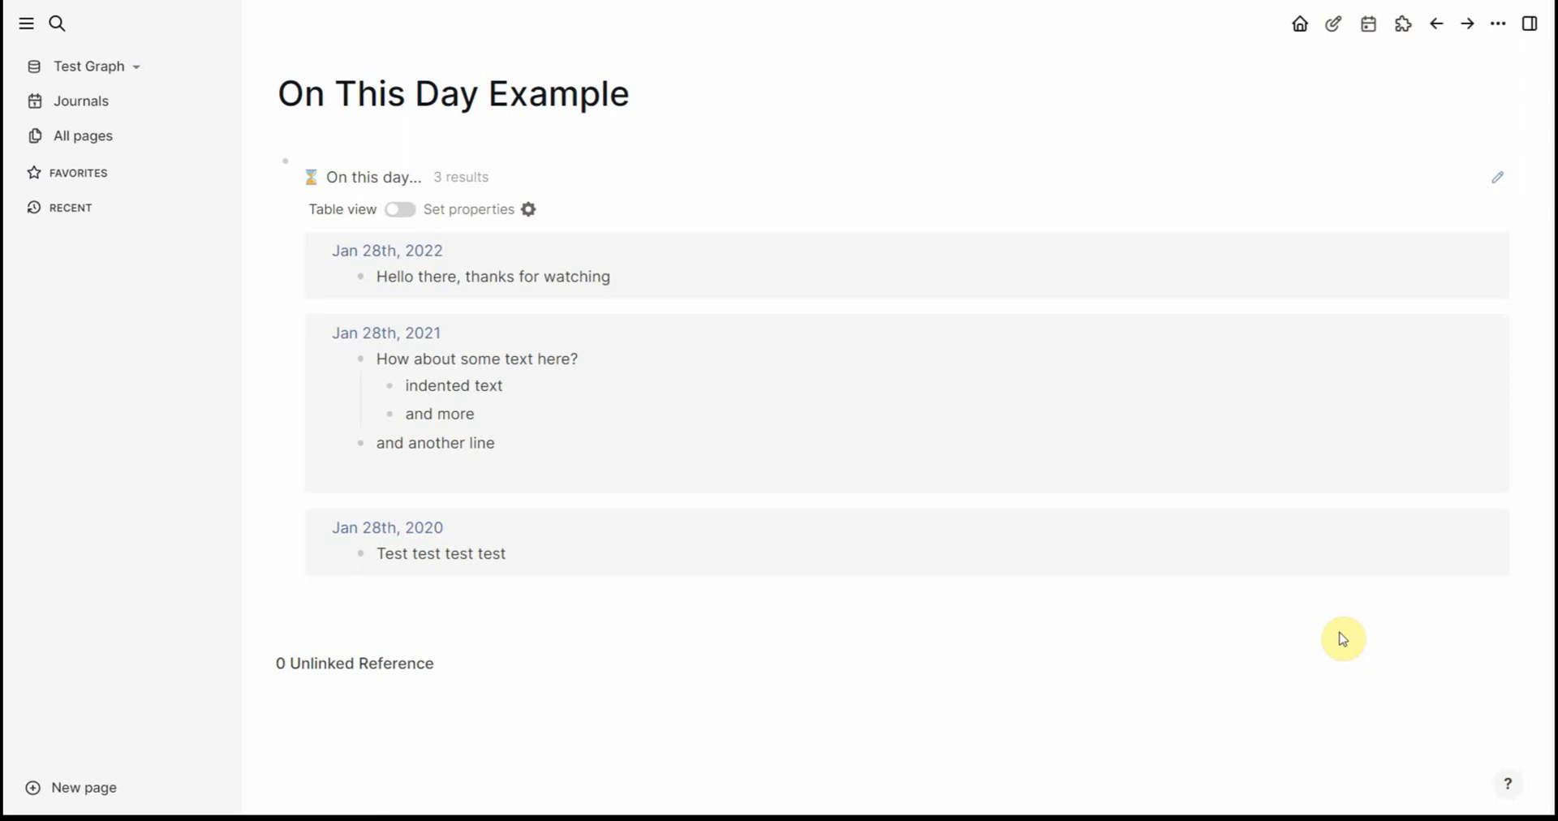
Search for 'On this', create the new On this day page and paste the #+BEGIN_QUERY block into its first bullet
click(1366, 22)
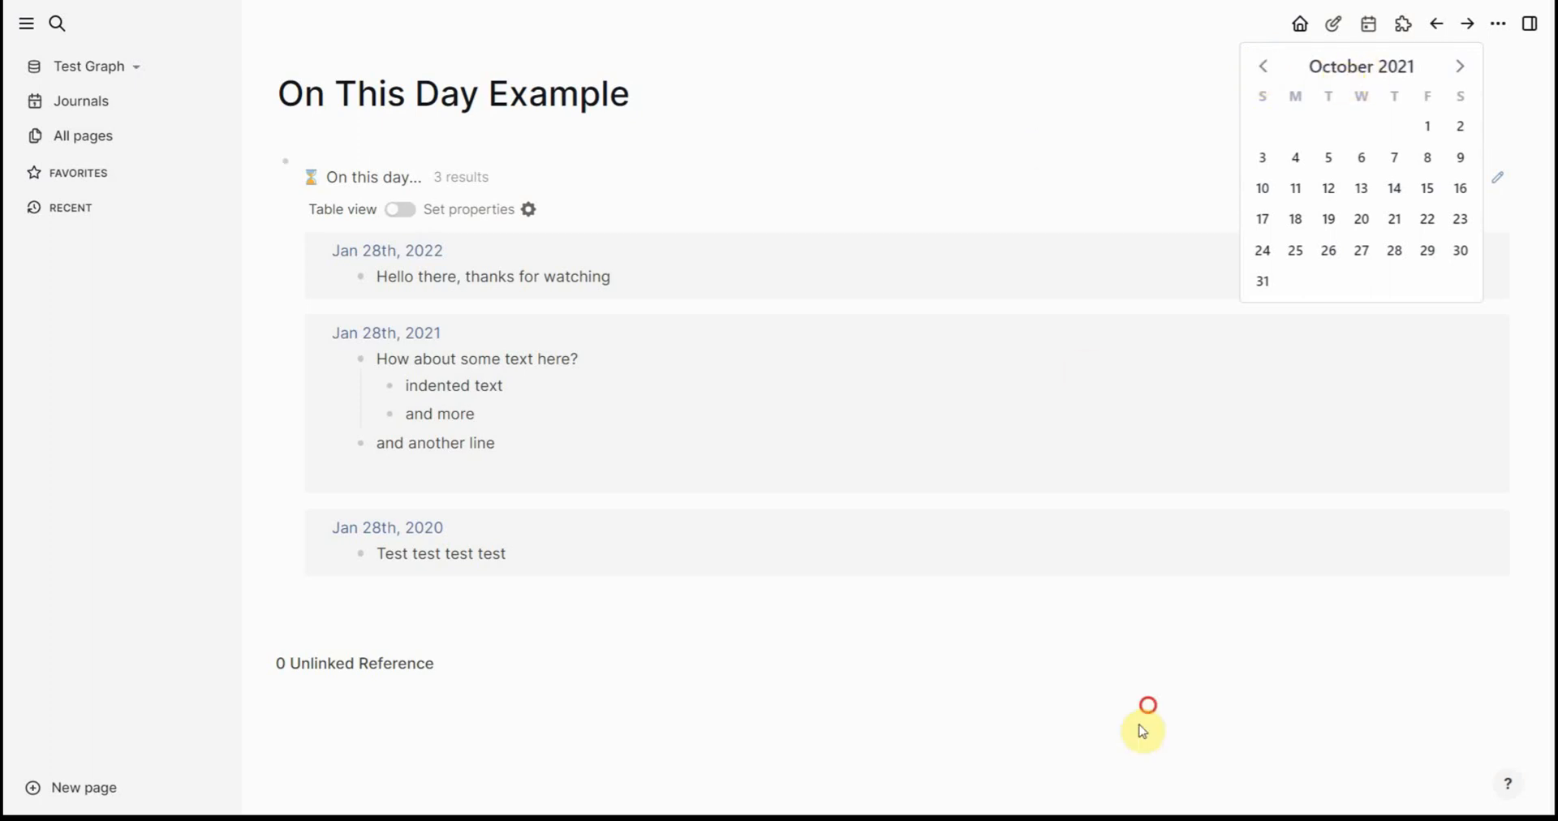
click(839, 144)
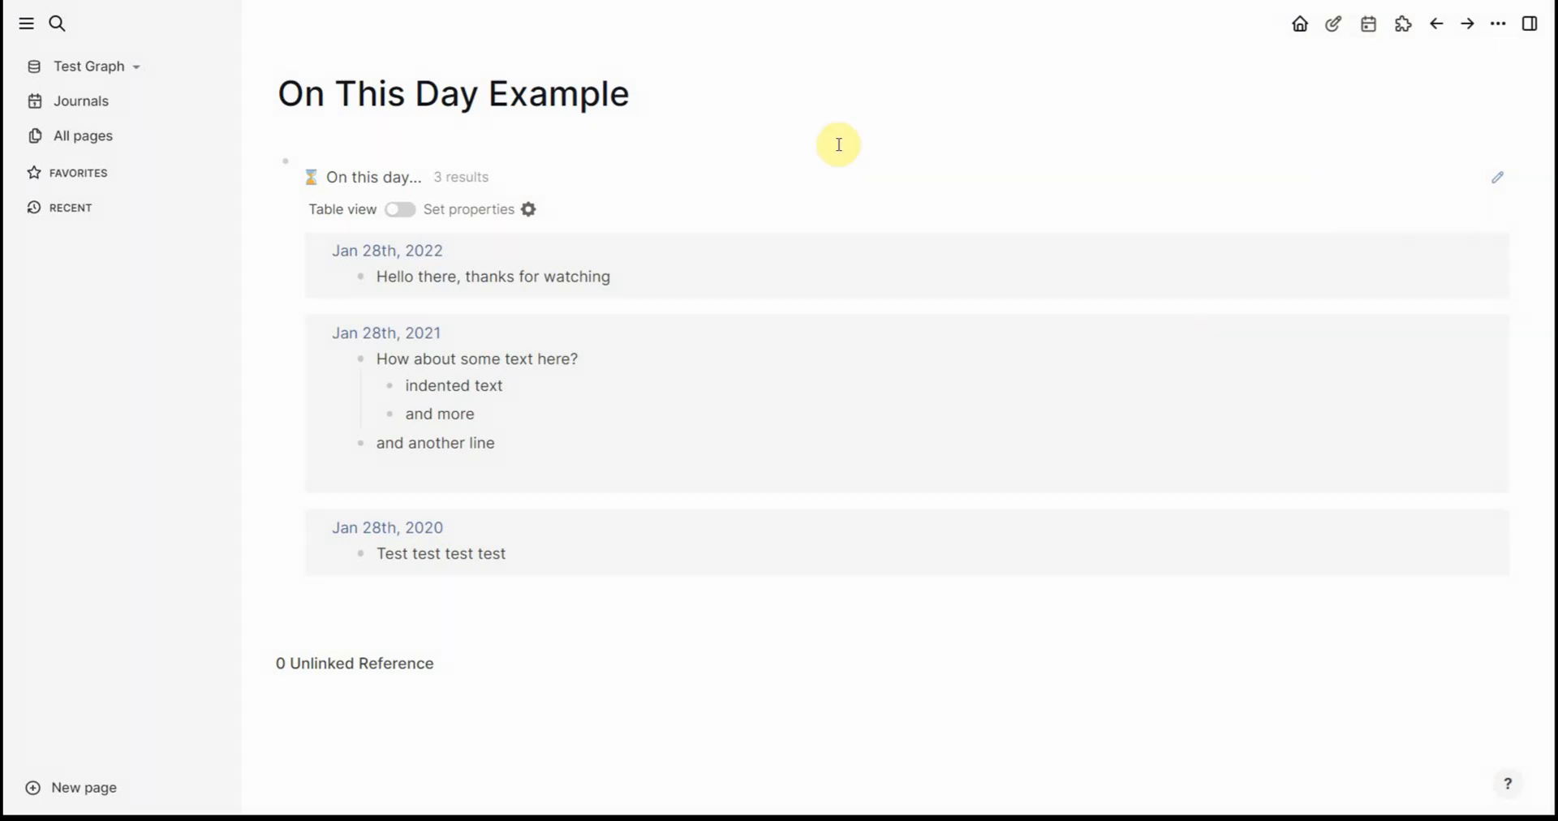
mouse_move(897, 652)
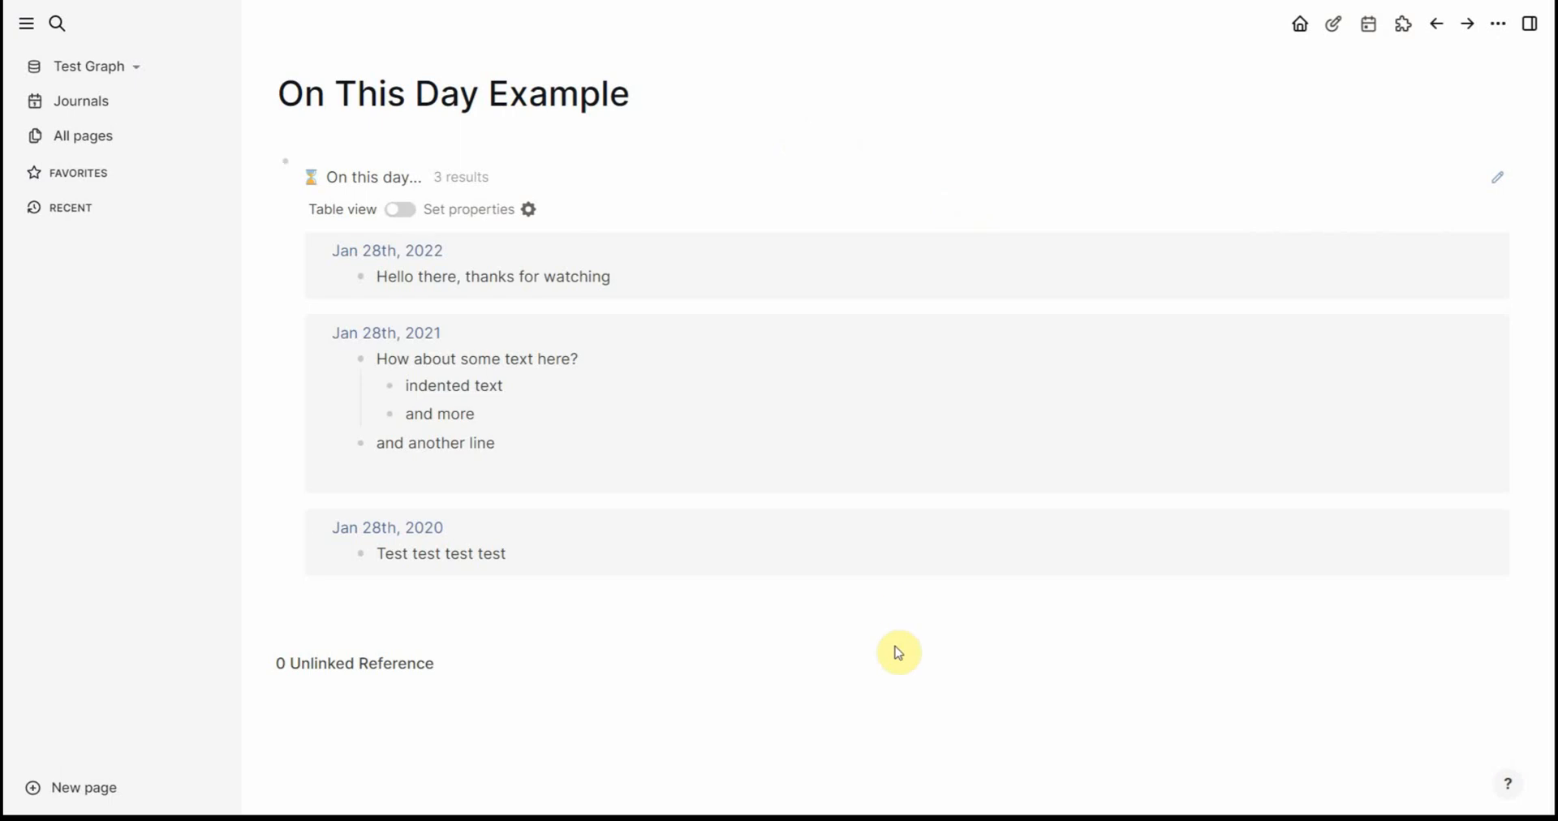
mouse_move(781, 622)
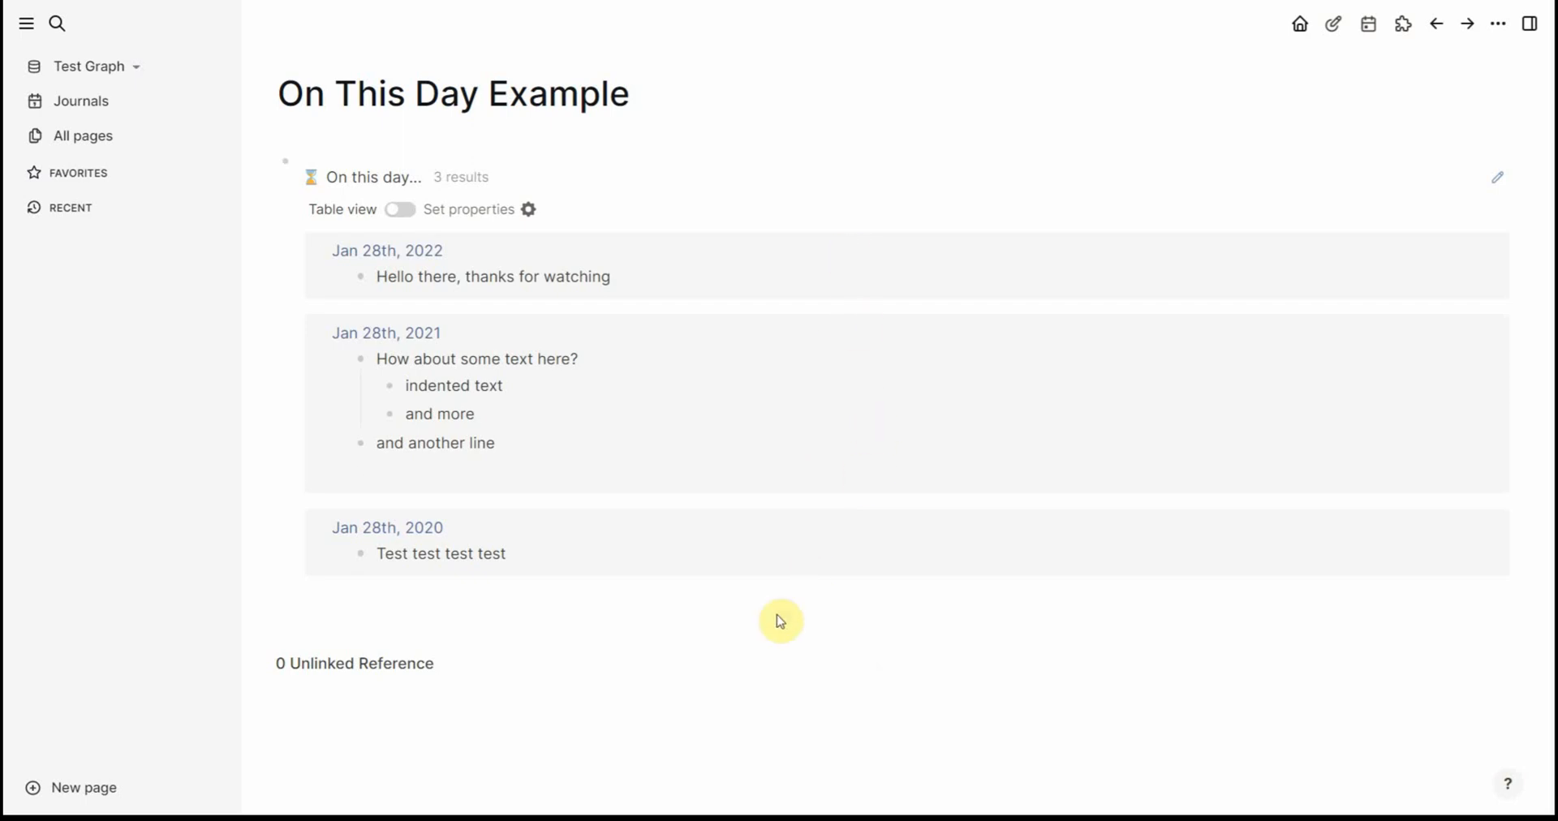
mouse_move(477, 174)
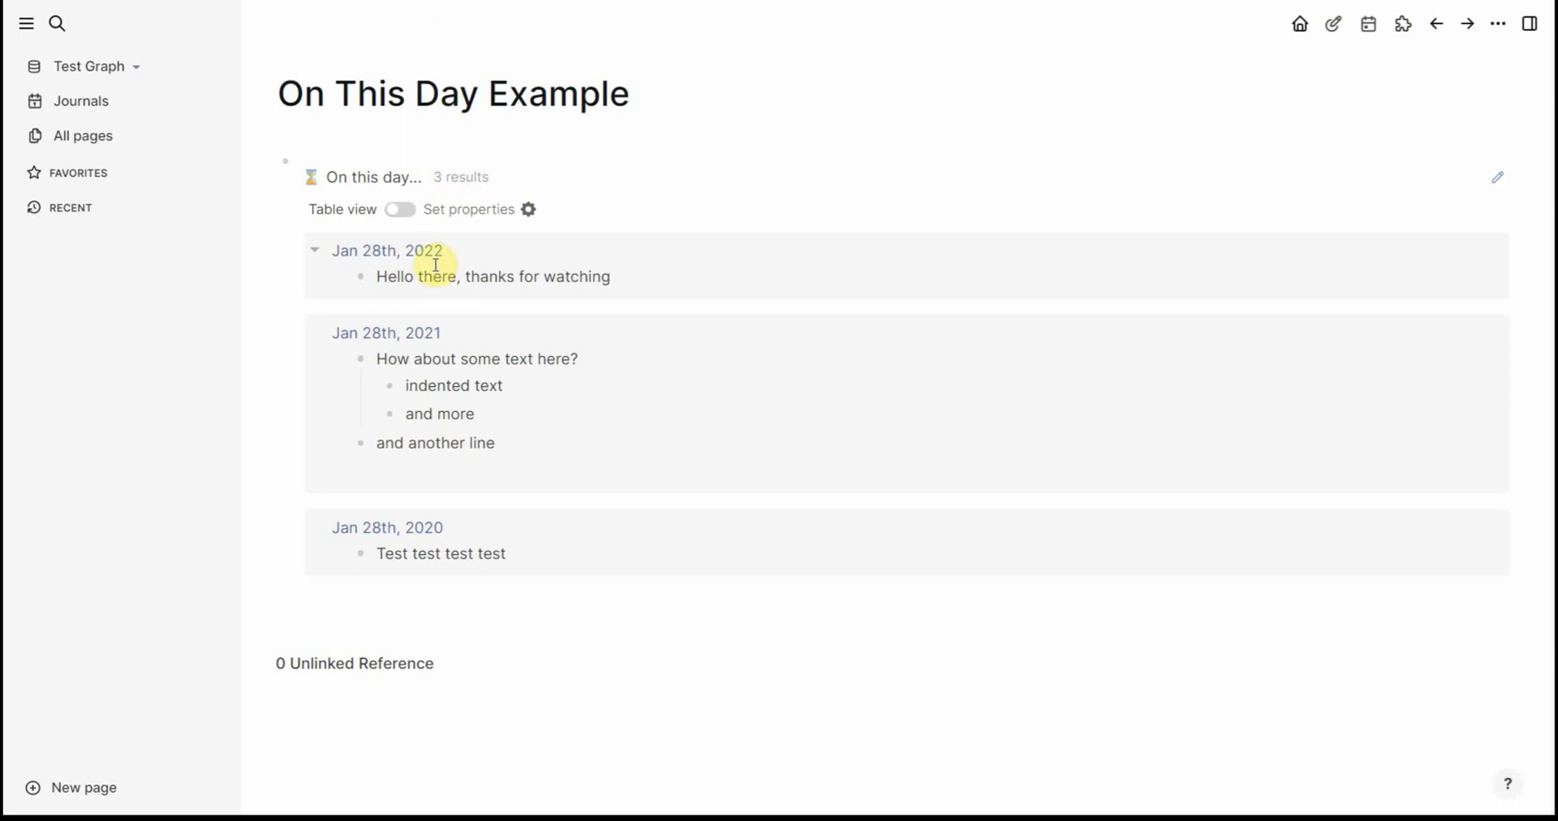
mouse_move(441, 553)
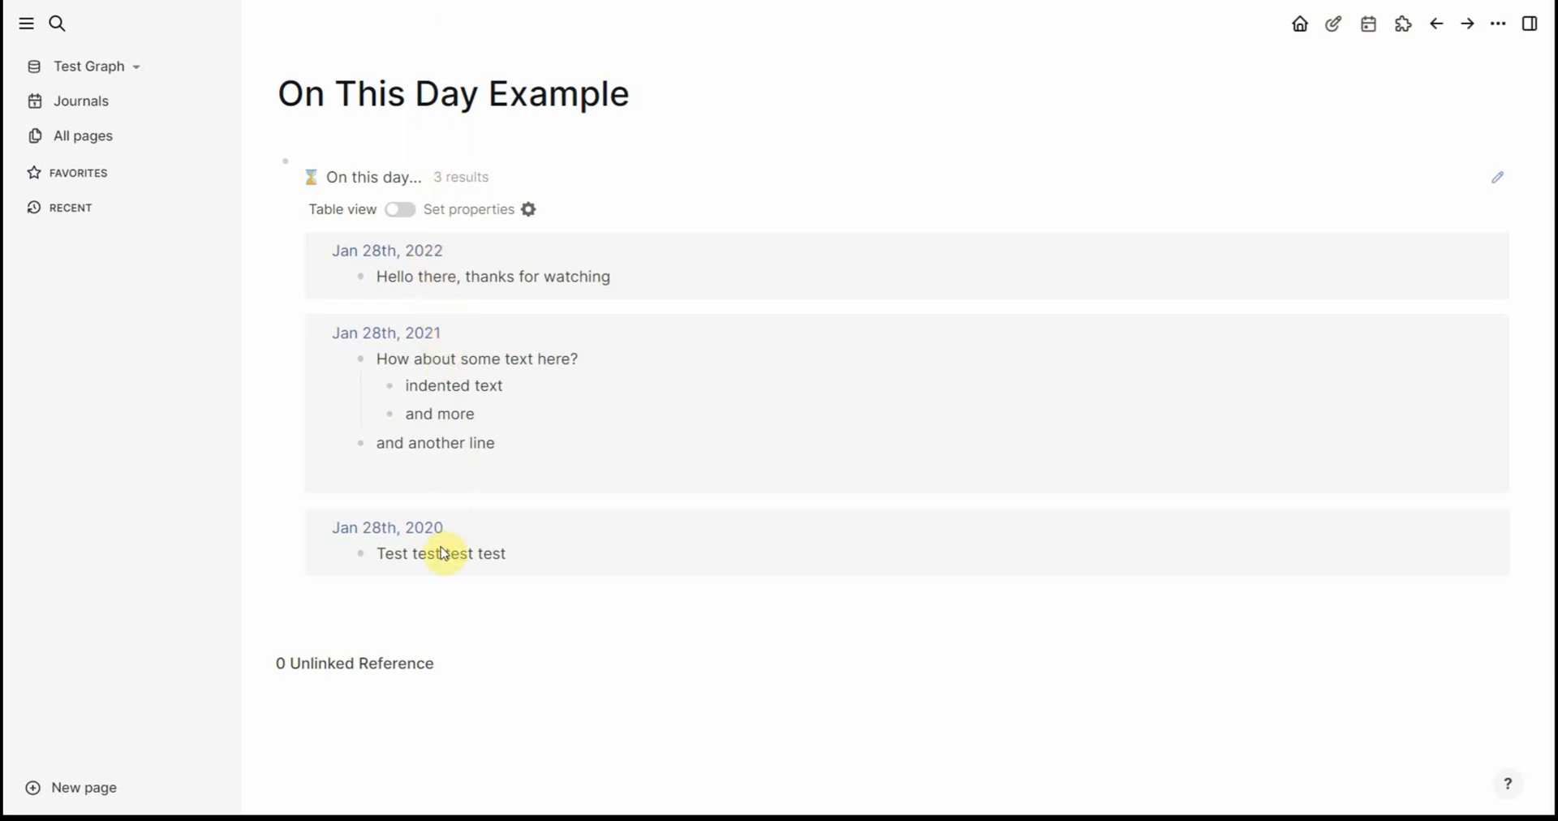
mouse_move(590, 642)
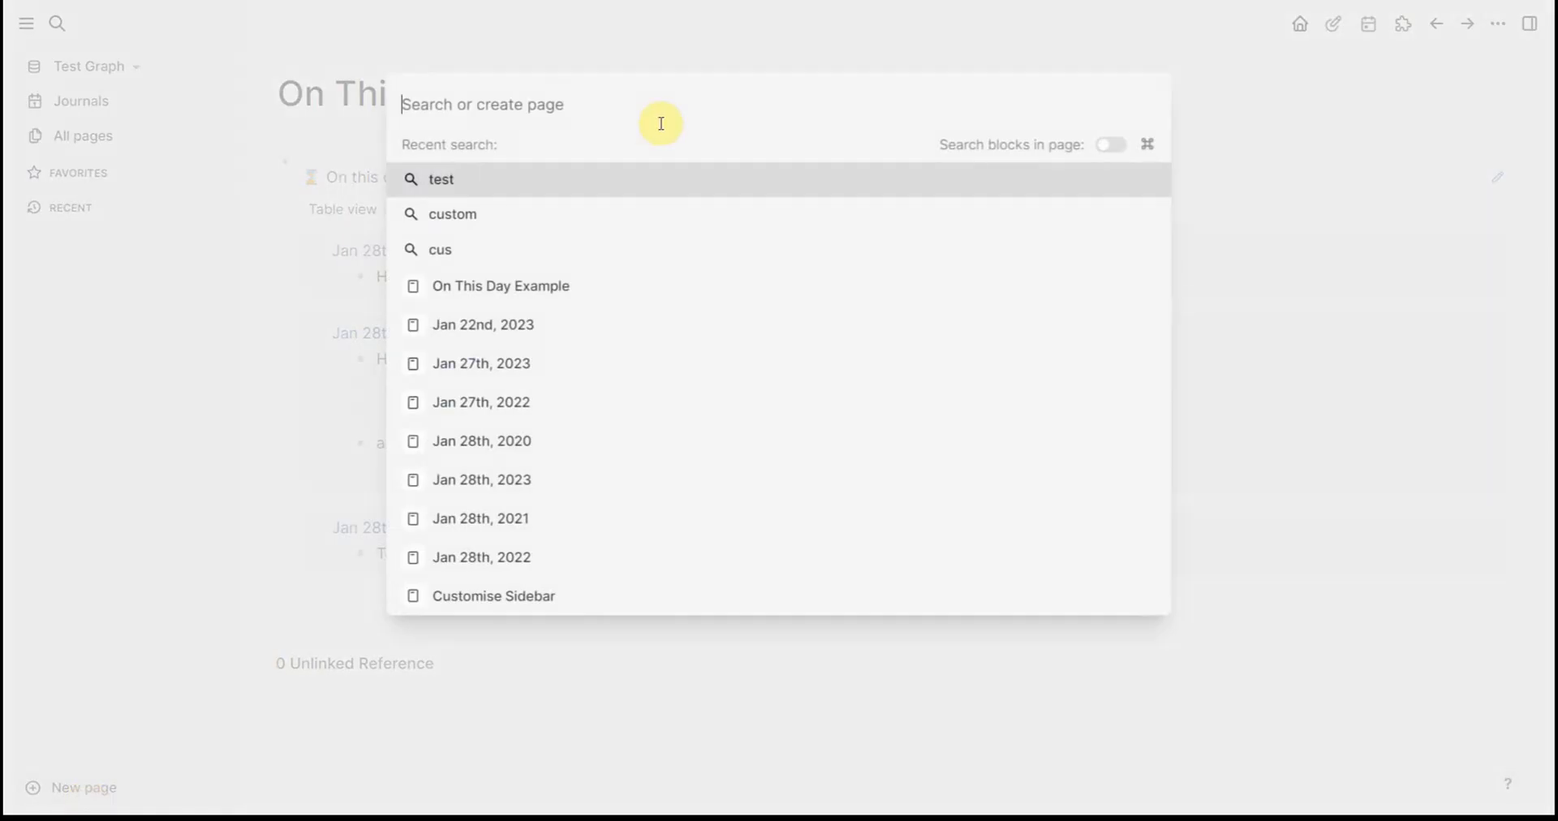
text(On this day)
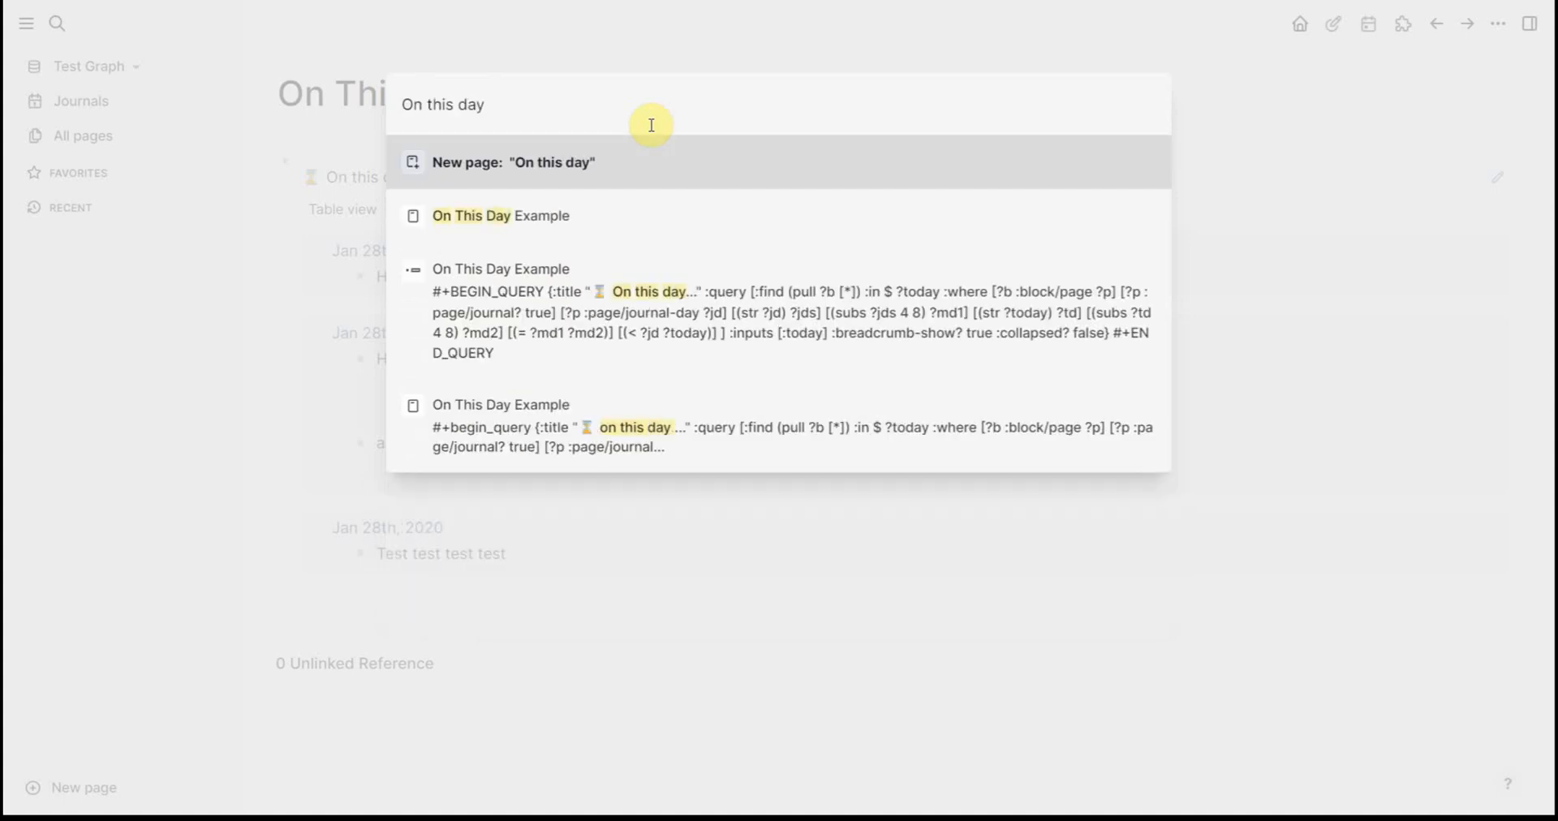
click(513, 163)
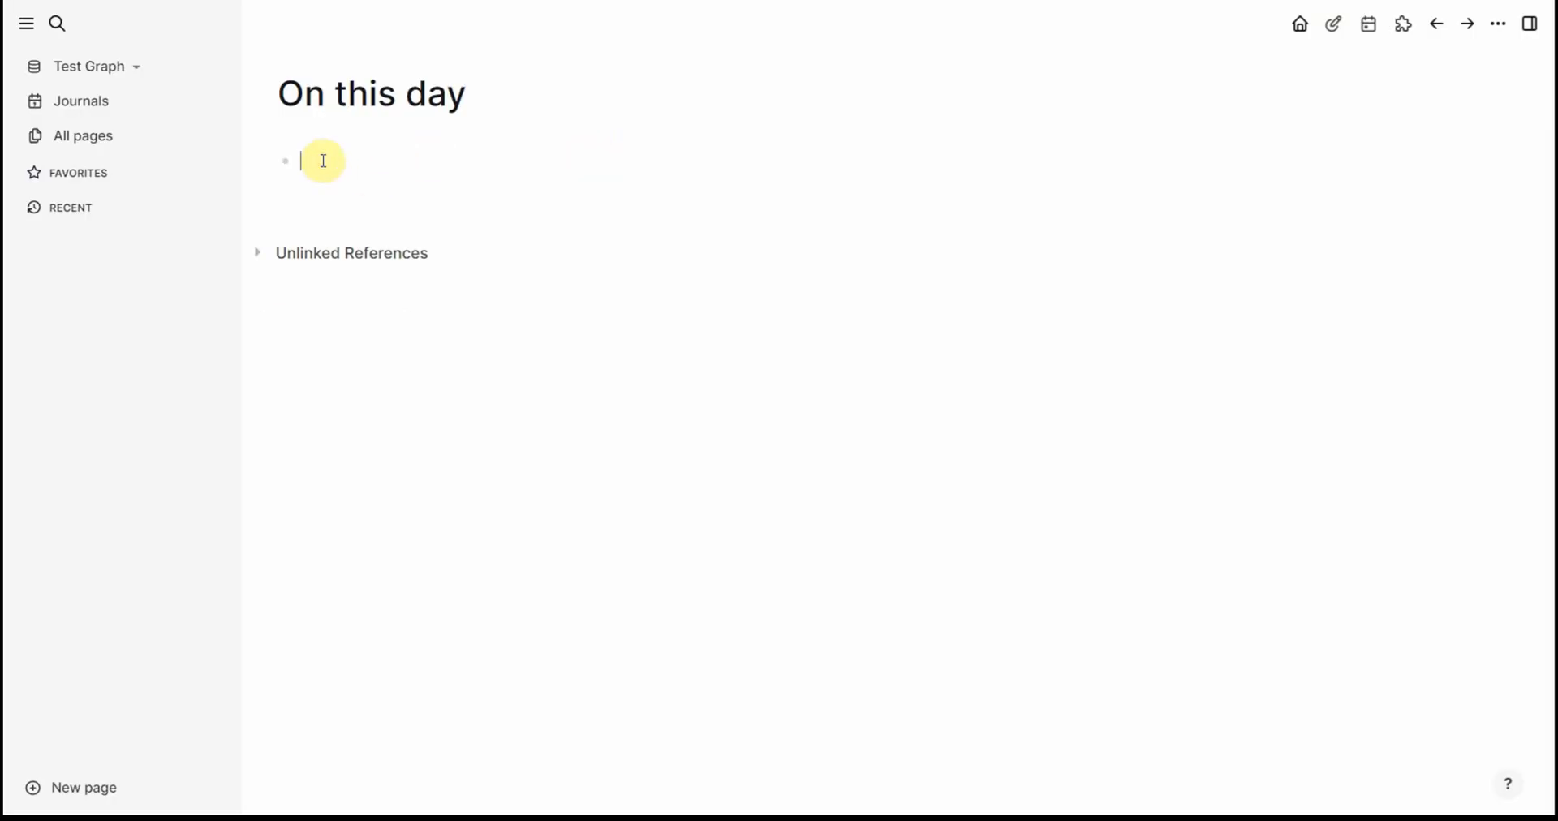
text(#+BEGIN_QUERY)
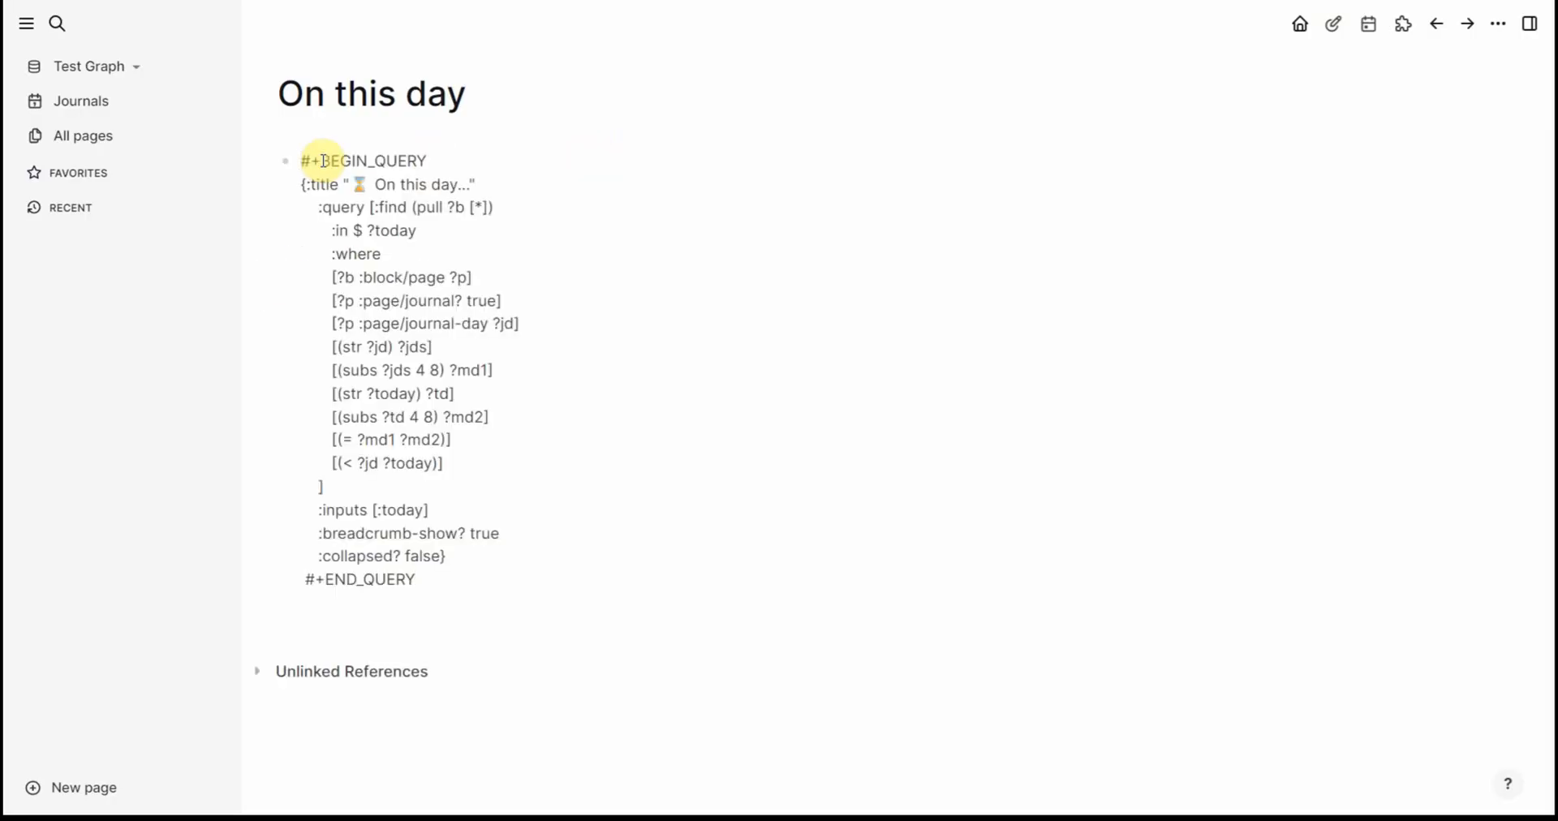
Render the query to show the three Jan 28th results from 2022, 2021 and 2020, then return to Journals
click(516, 635)
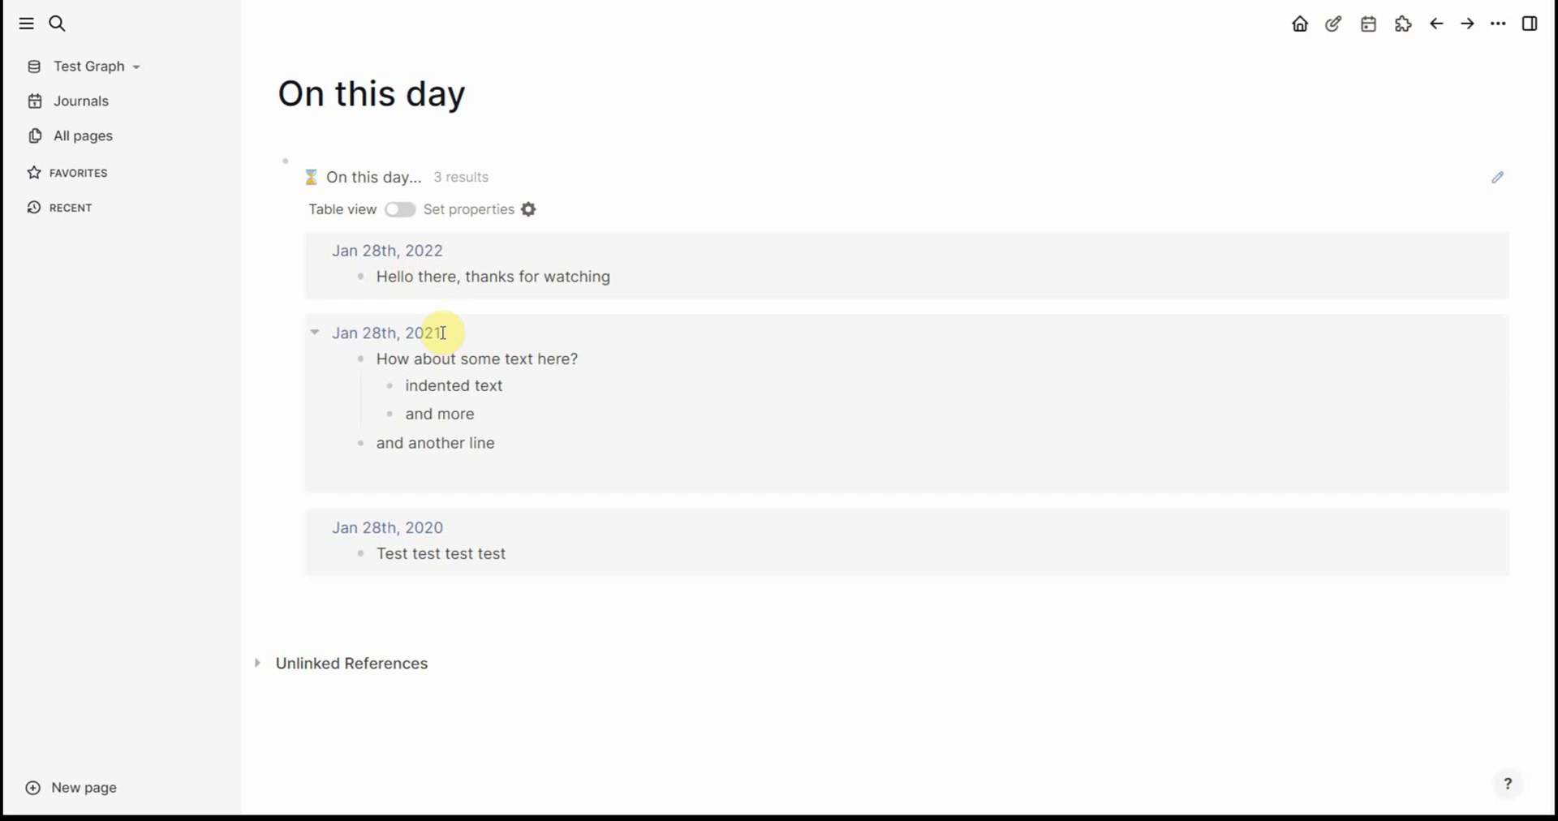
mouse_move(443, 527)
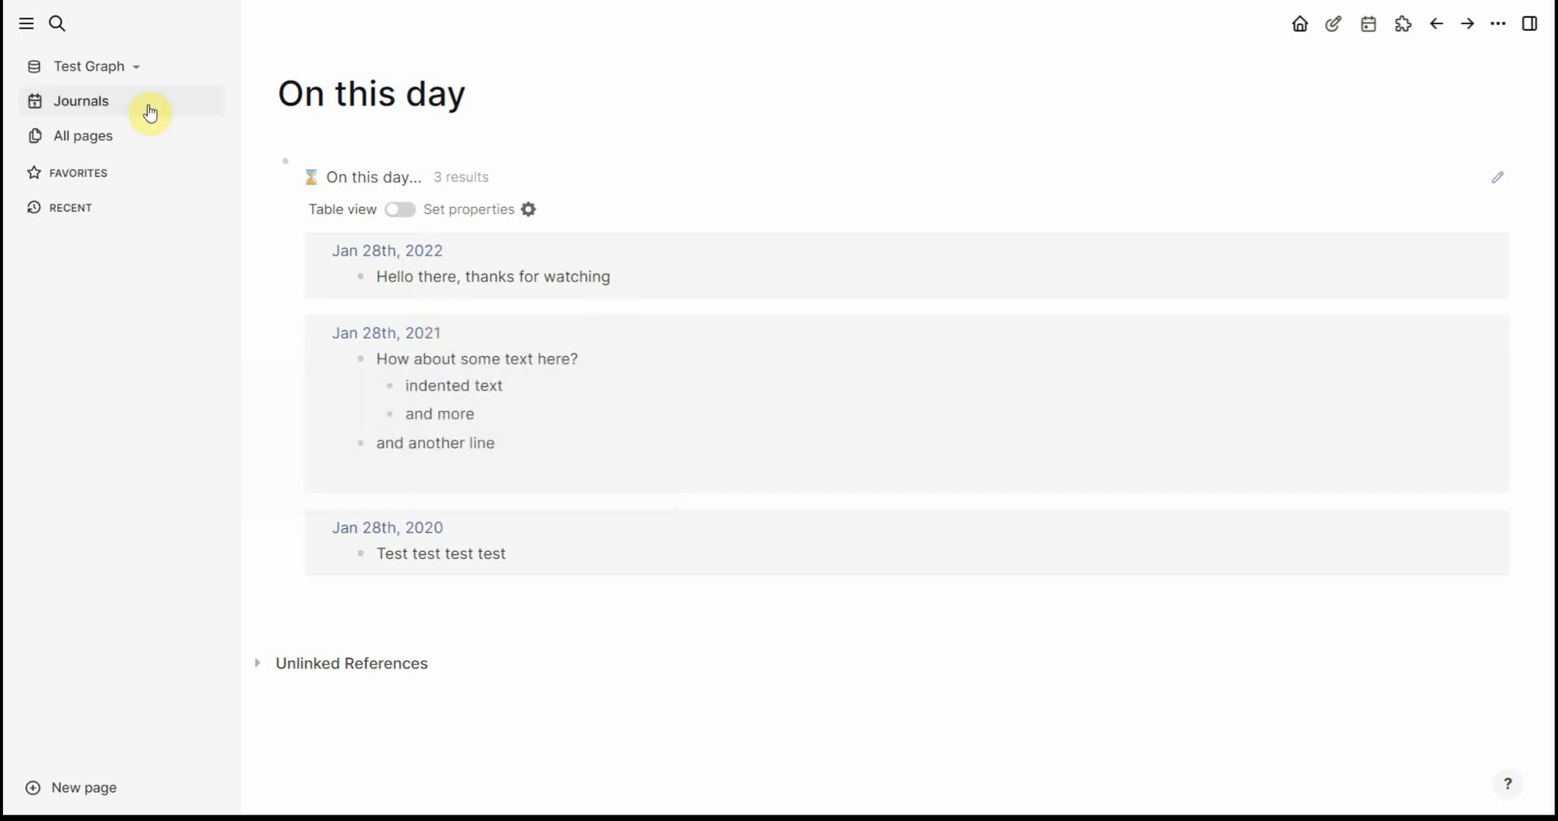
click(81, 100)
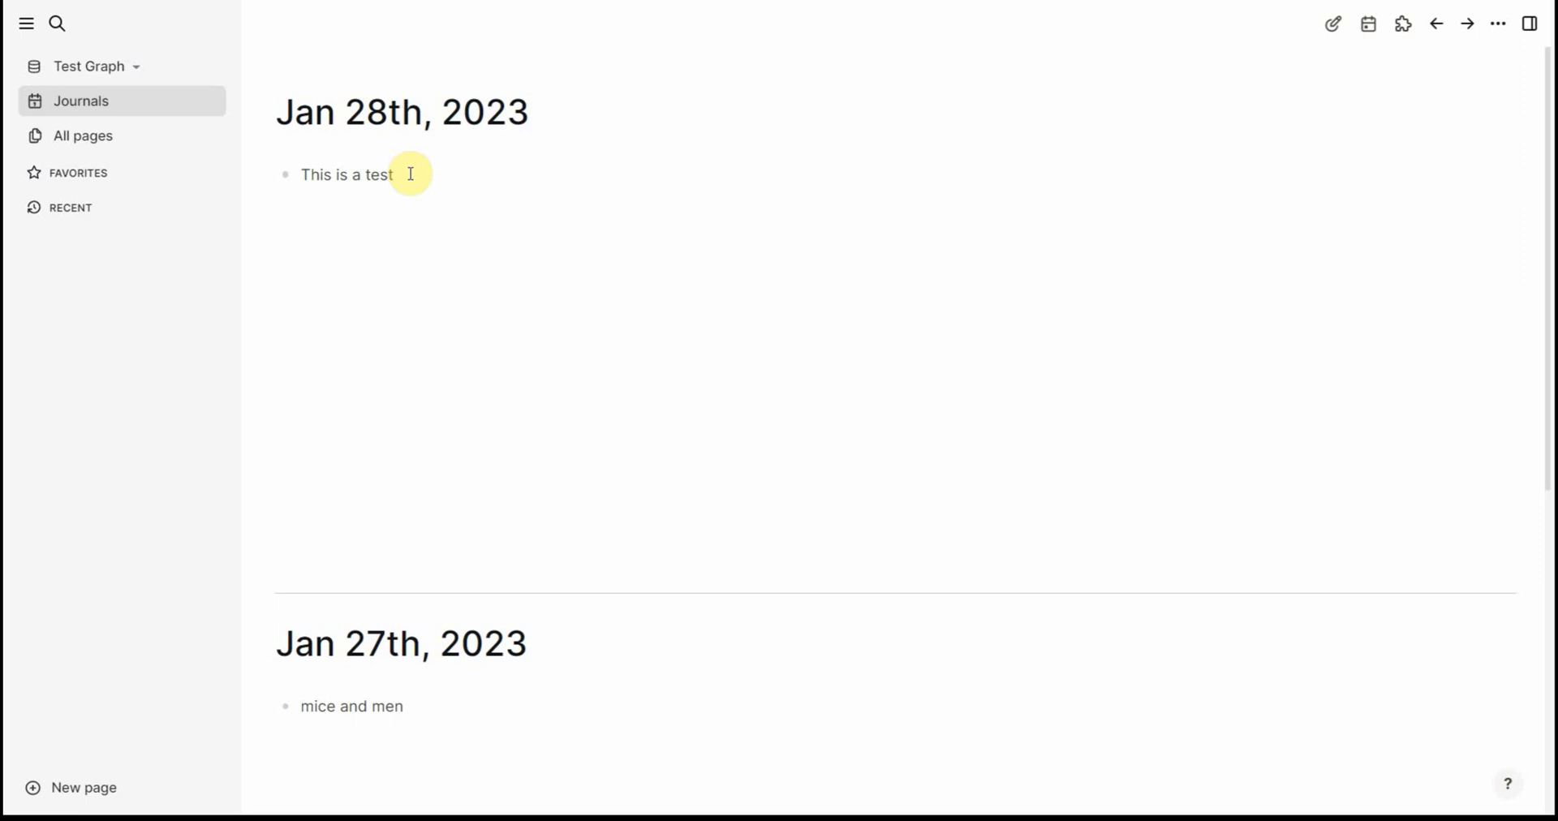
Open On this day from Recent, favourite it, reopen it from Favorites and go back to Journals
click(122, 208)
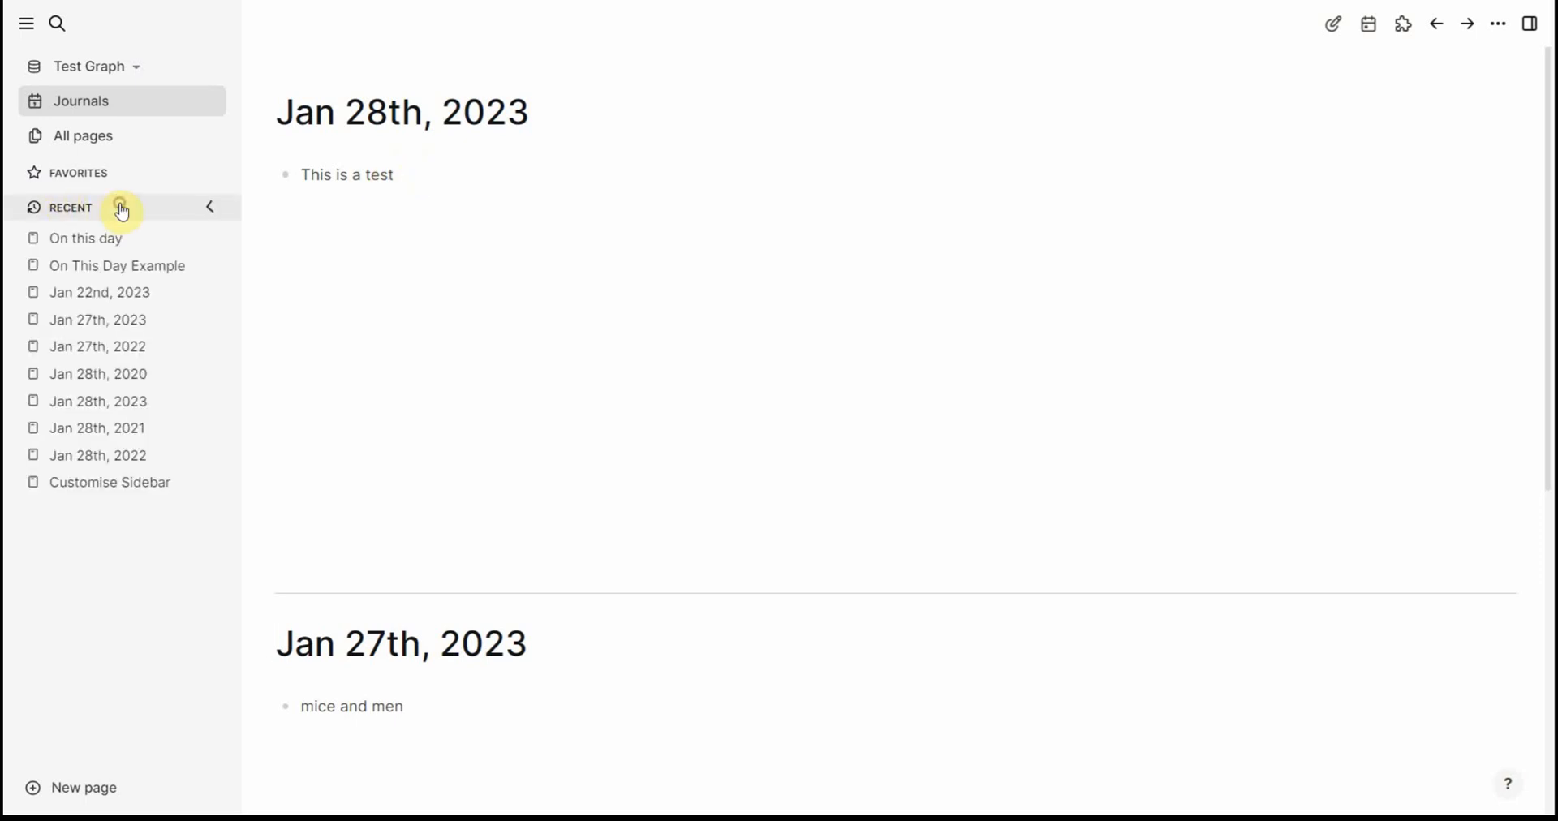
click(86, 237)
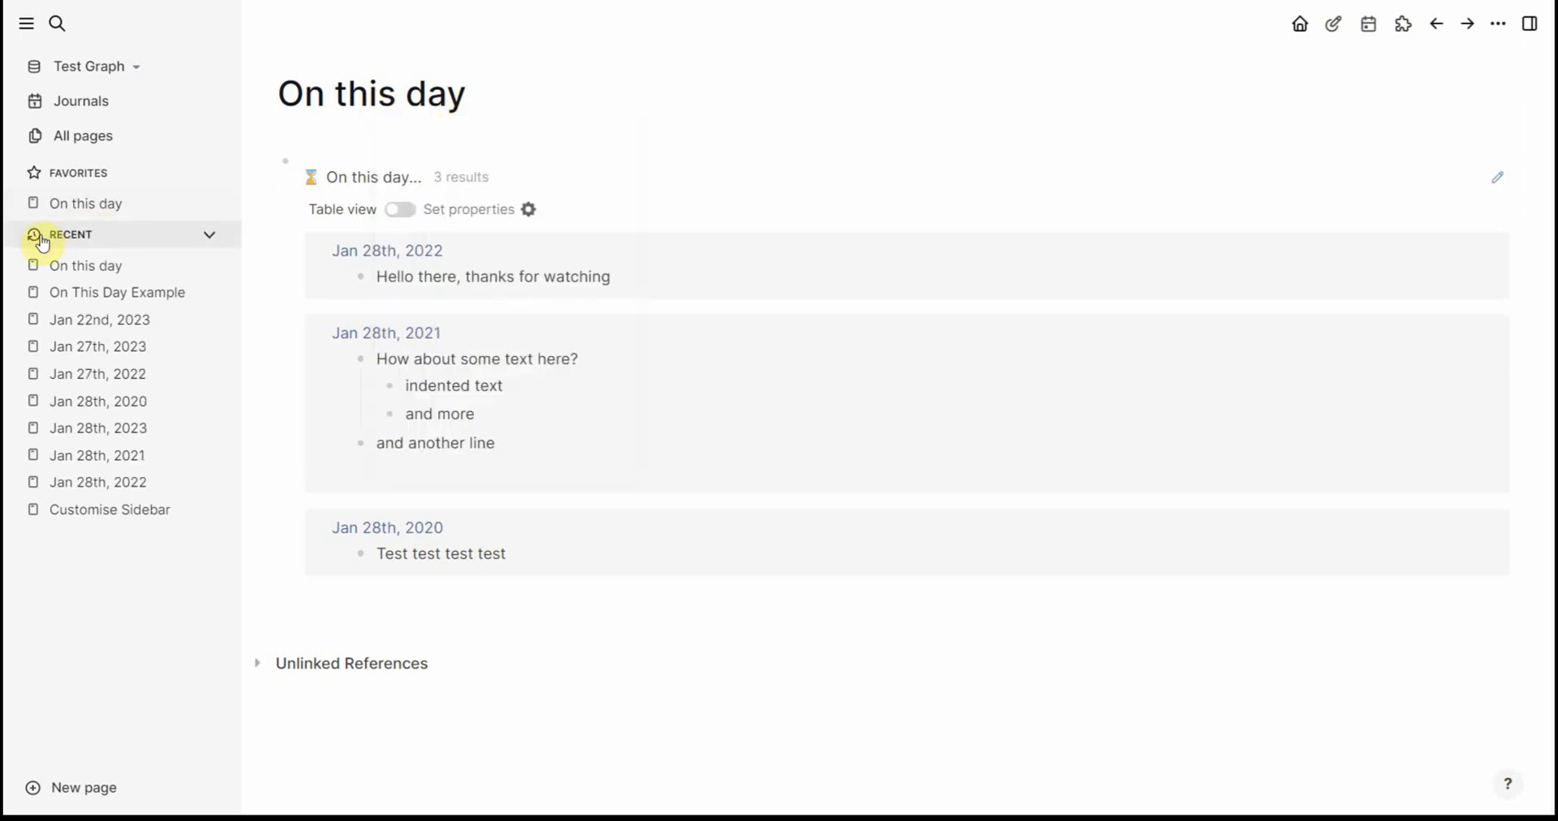
click(209, 236)
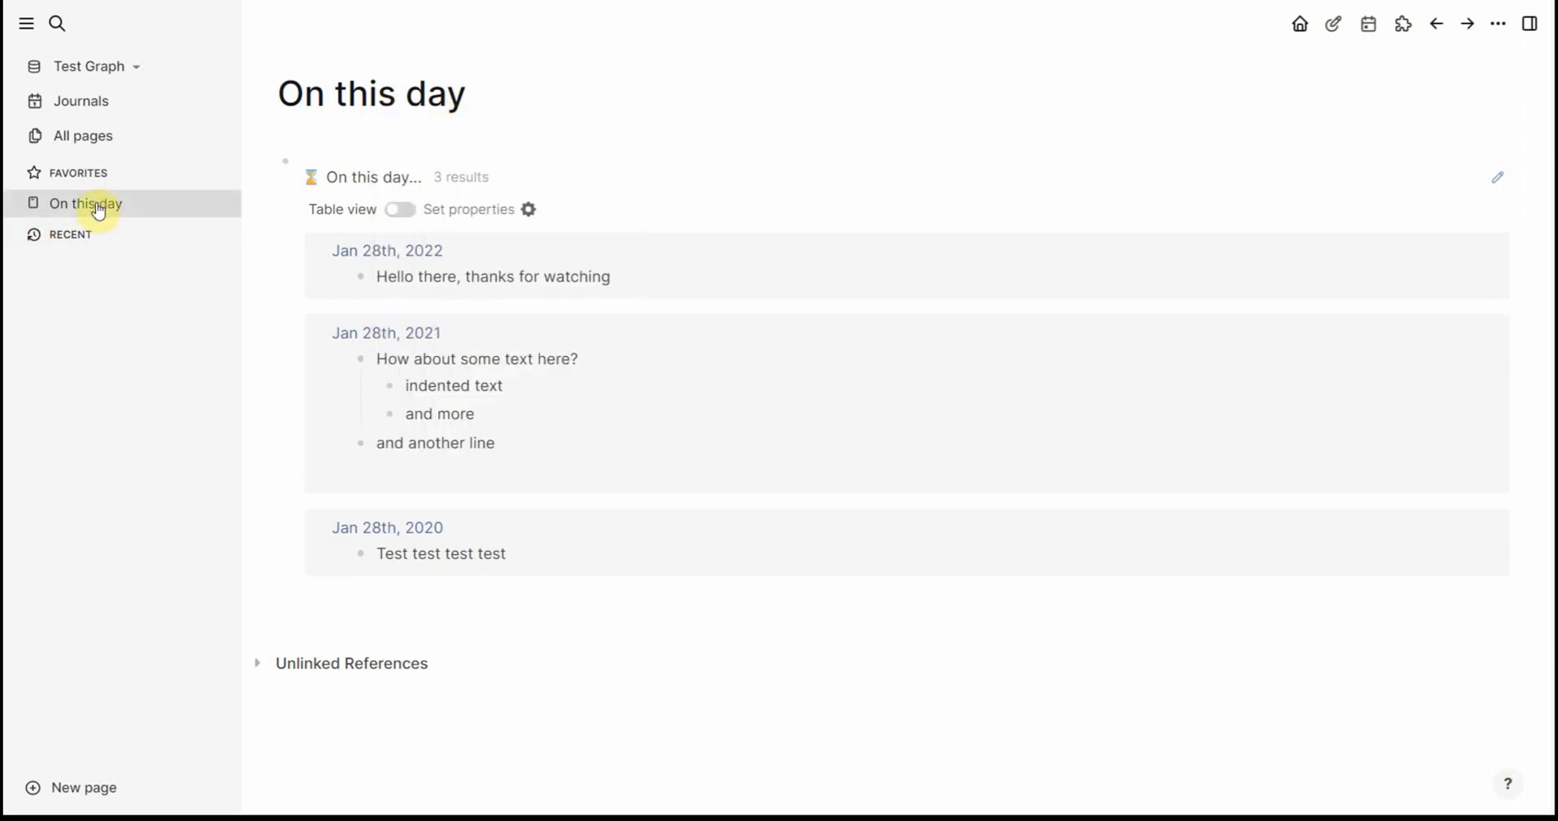
click(81, 101)
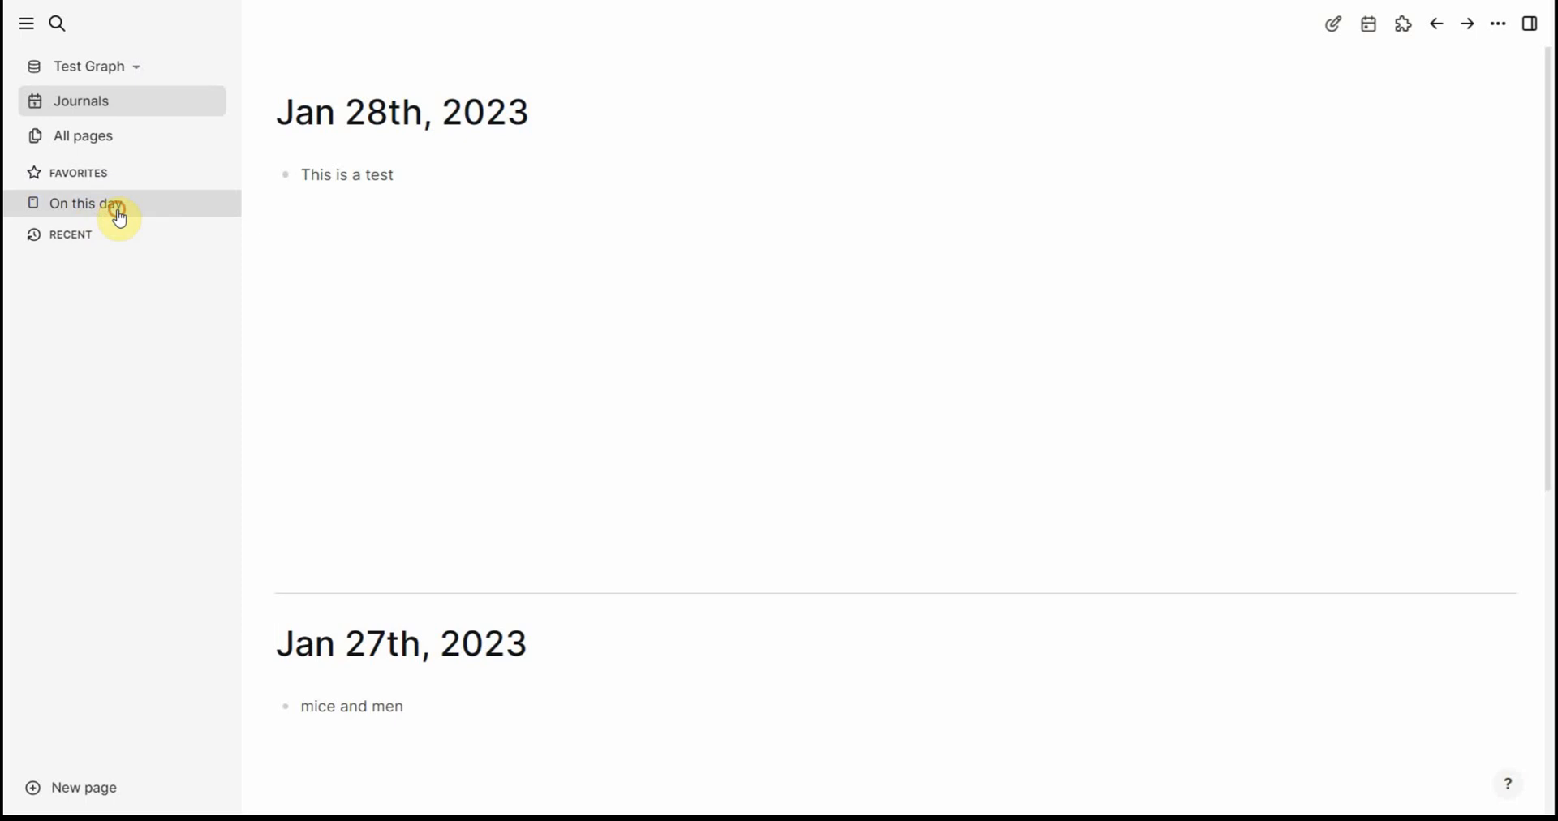
click(83, 203)
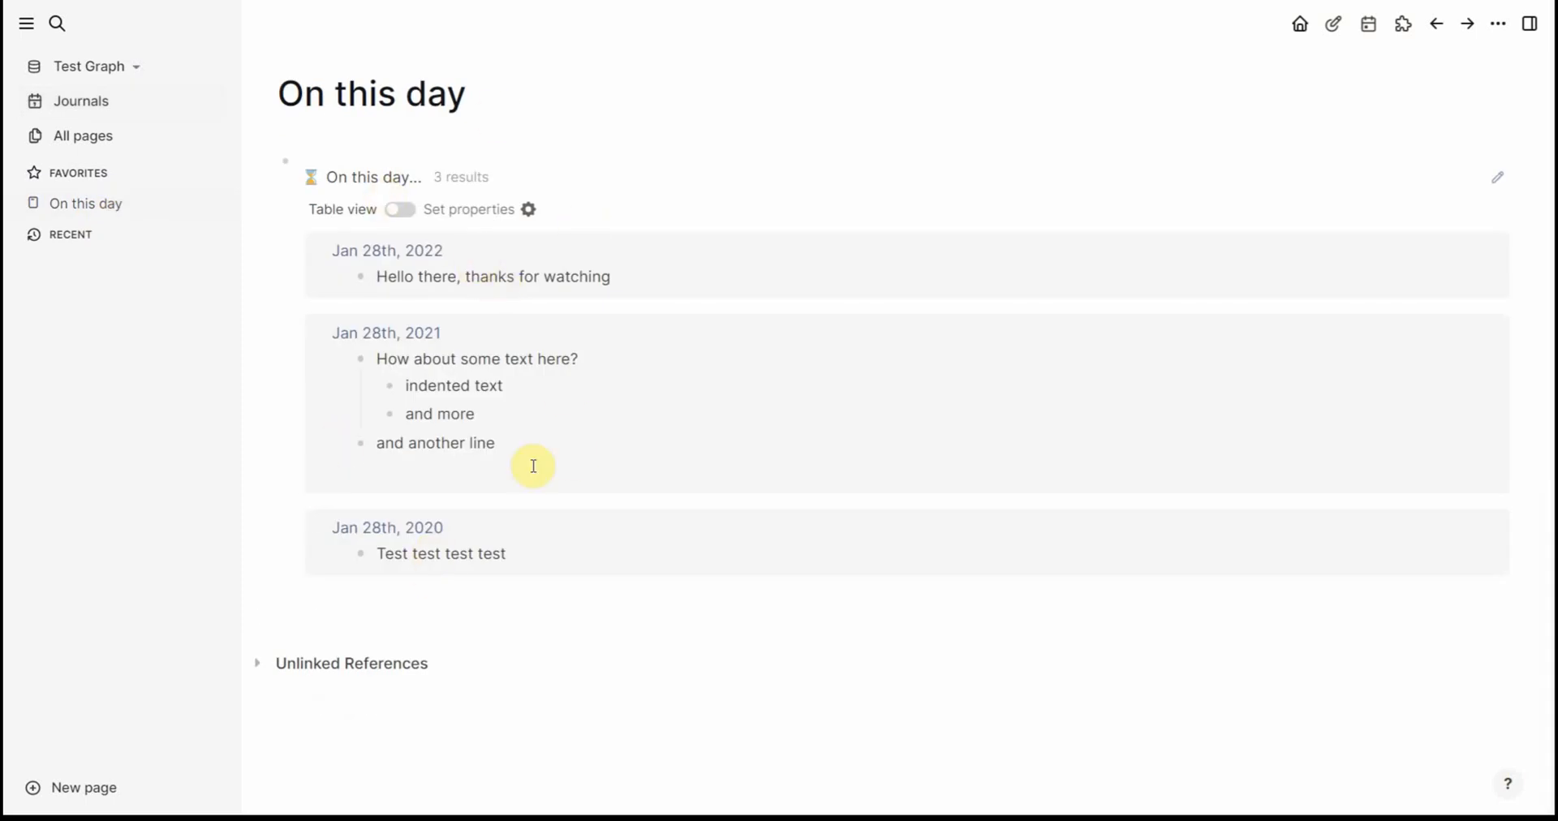
mouse_move(565, 391)
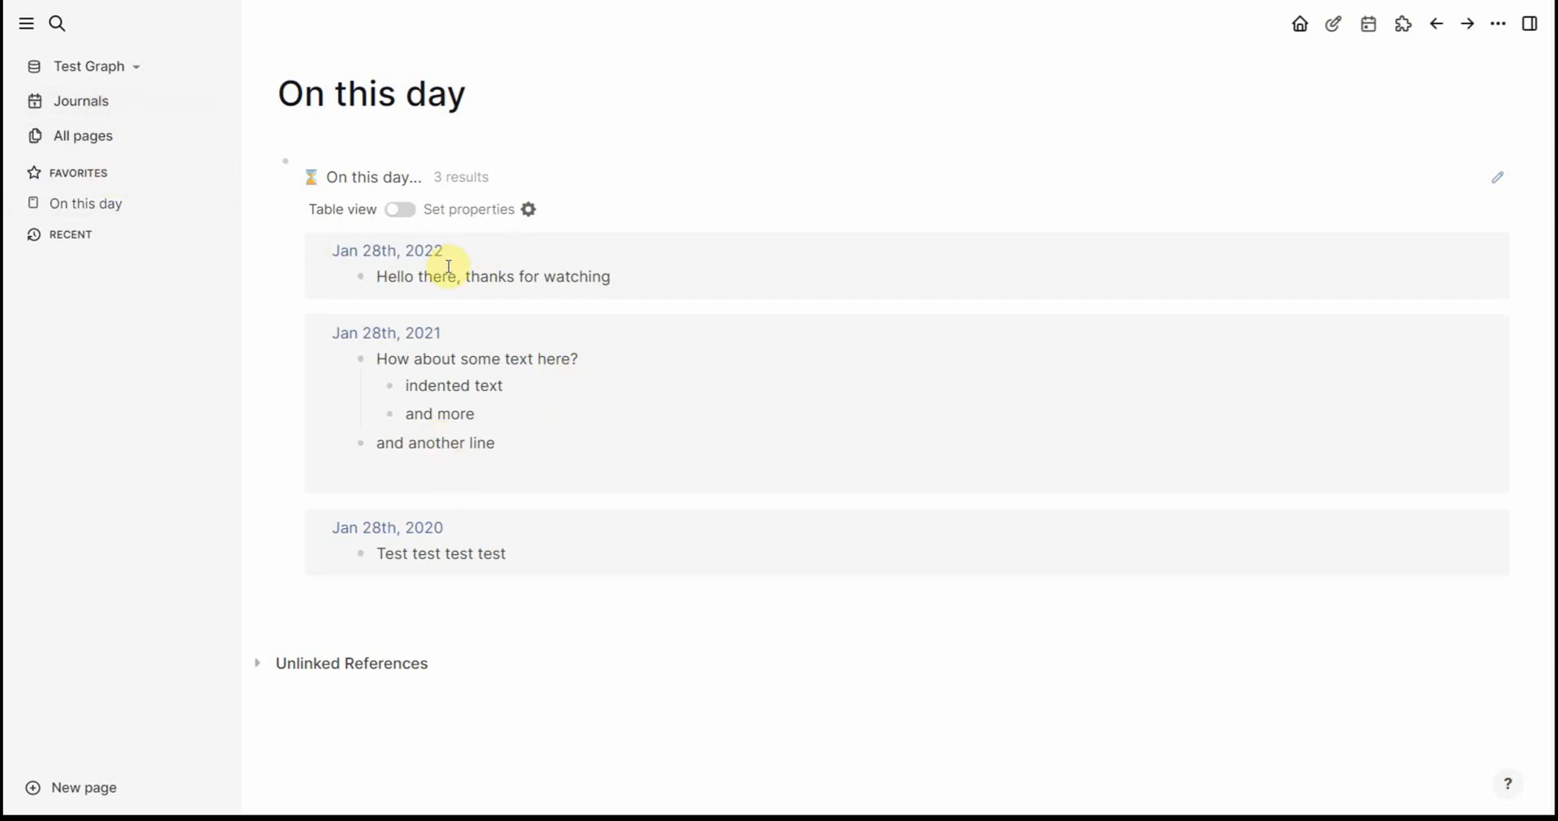
mouse_move(456, 315)
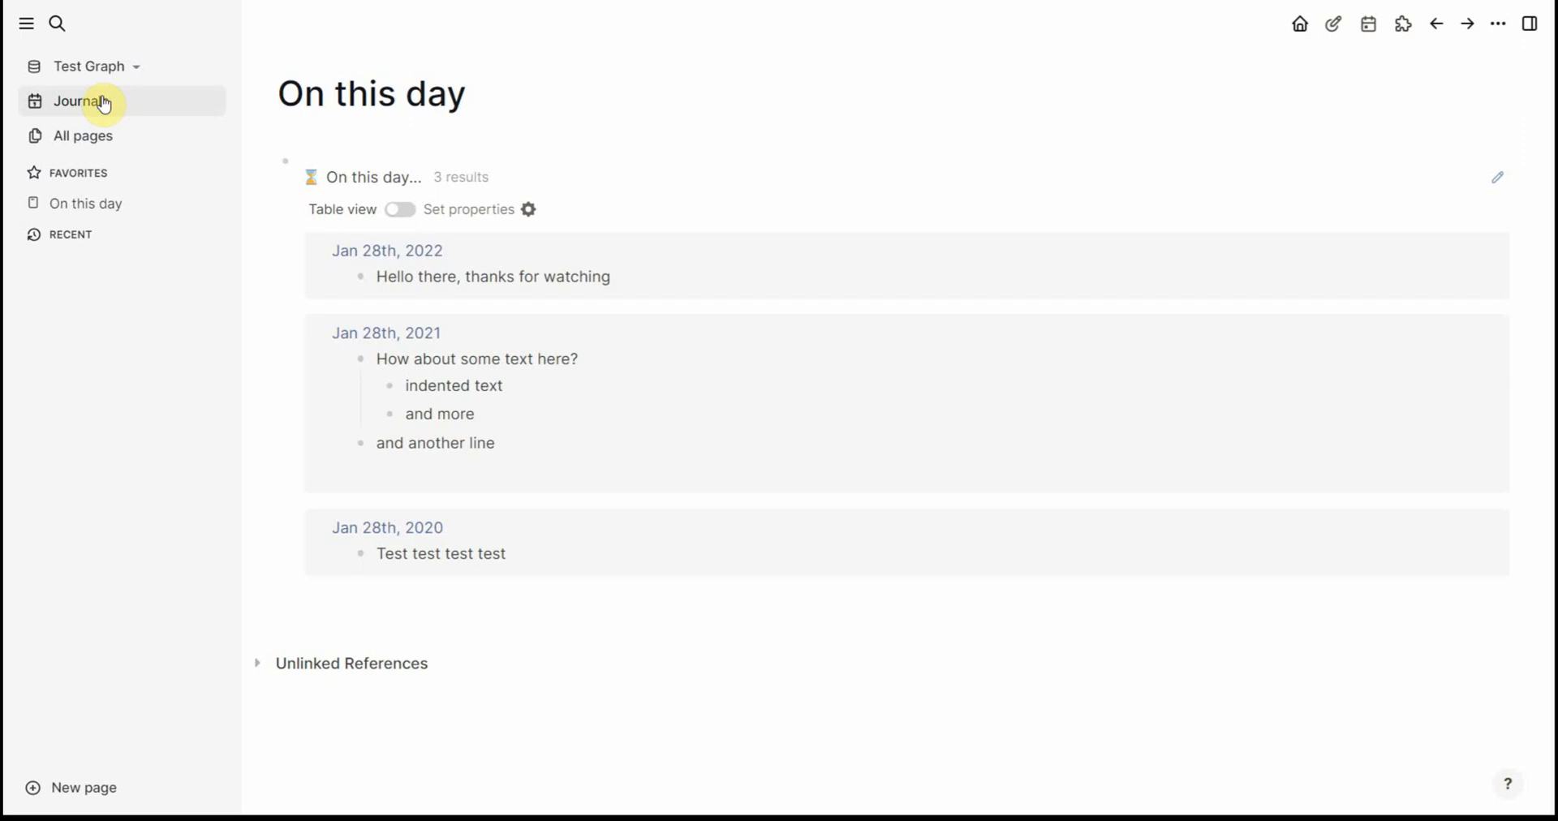
click(81, 100)
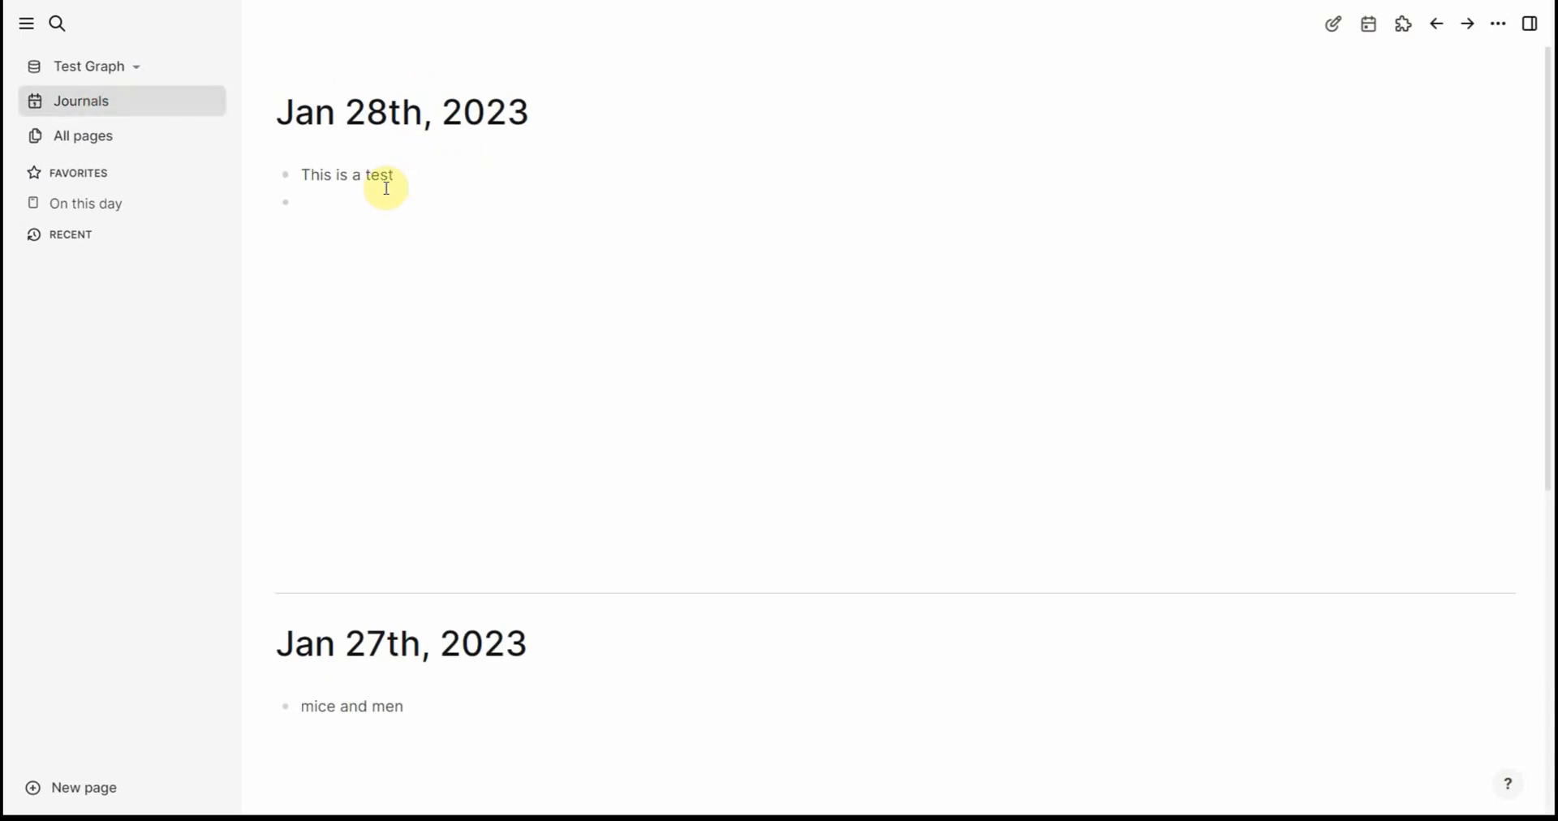
Insert a /date link to Jan 28th, 2019 in today's journal block
text(/d)
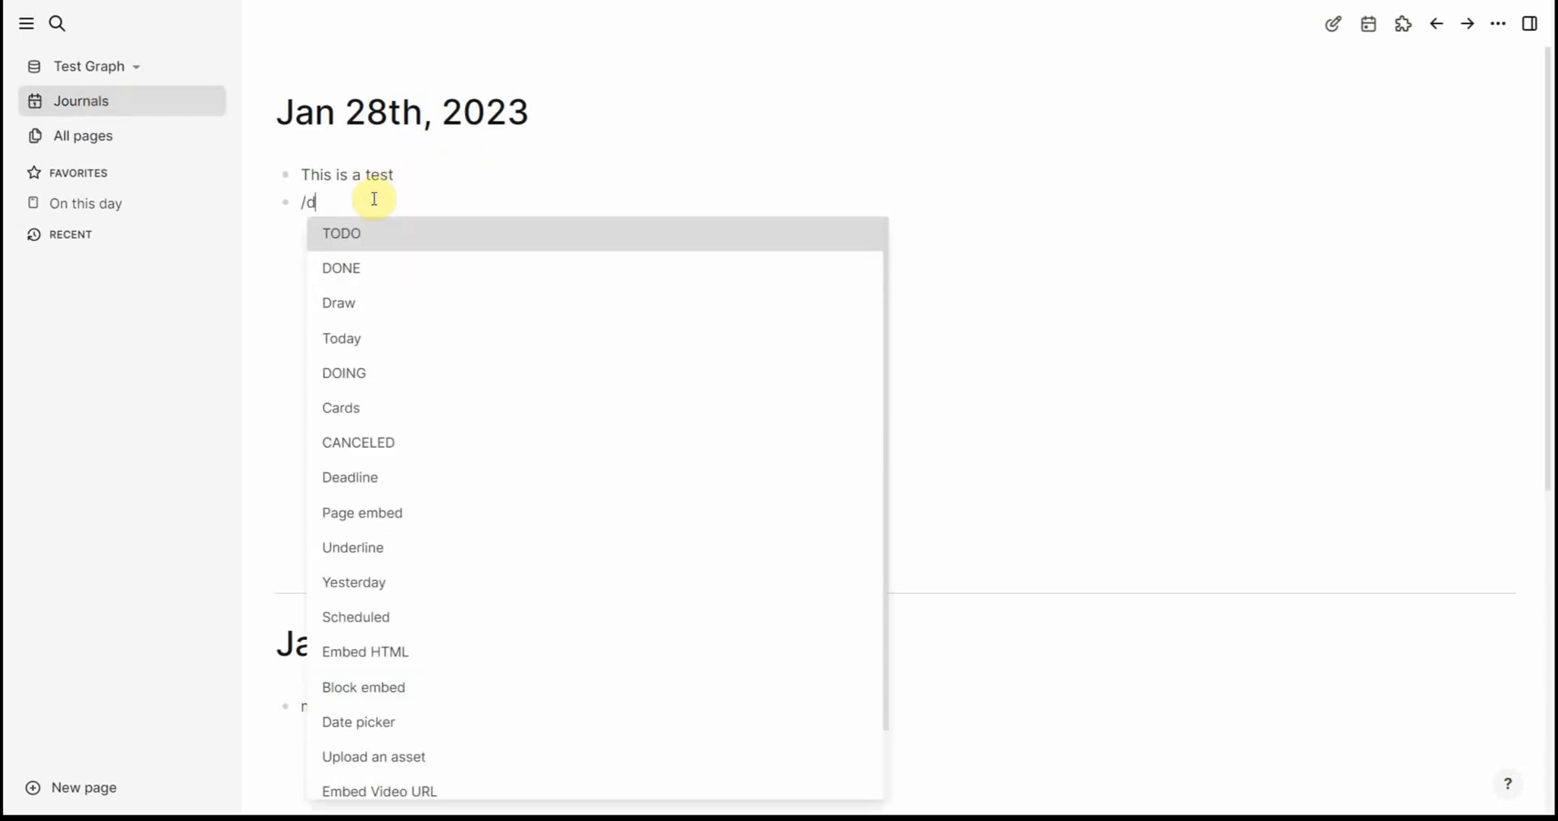
text(ate)
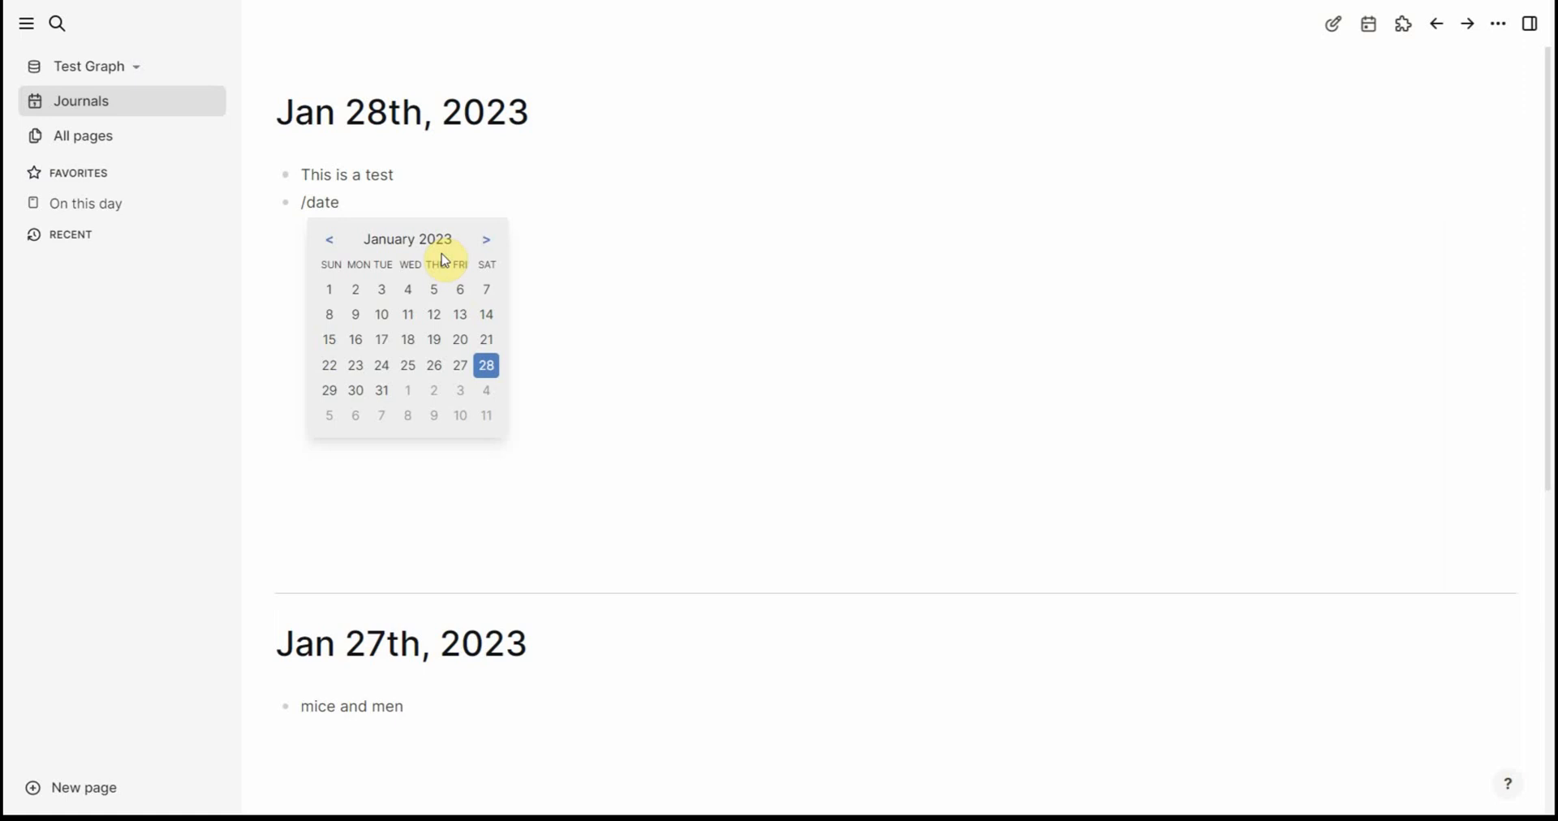
click(485, 365)
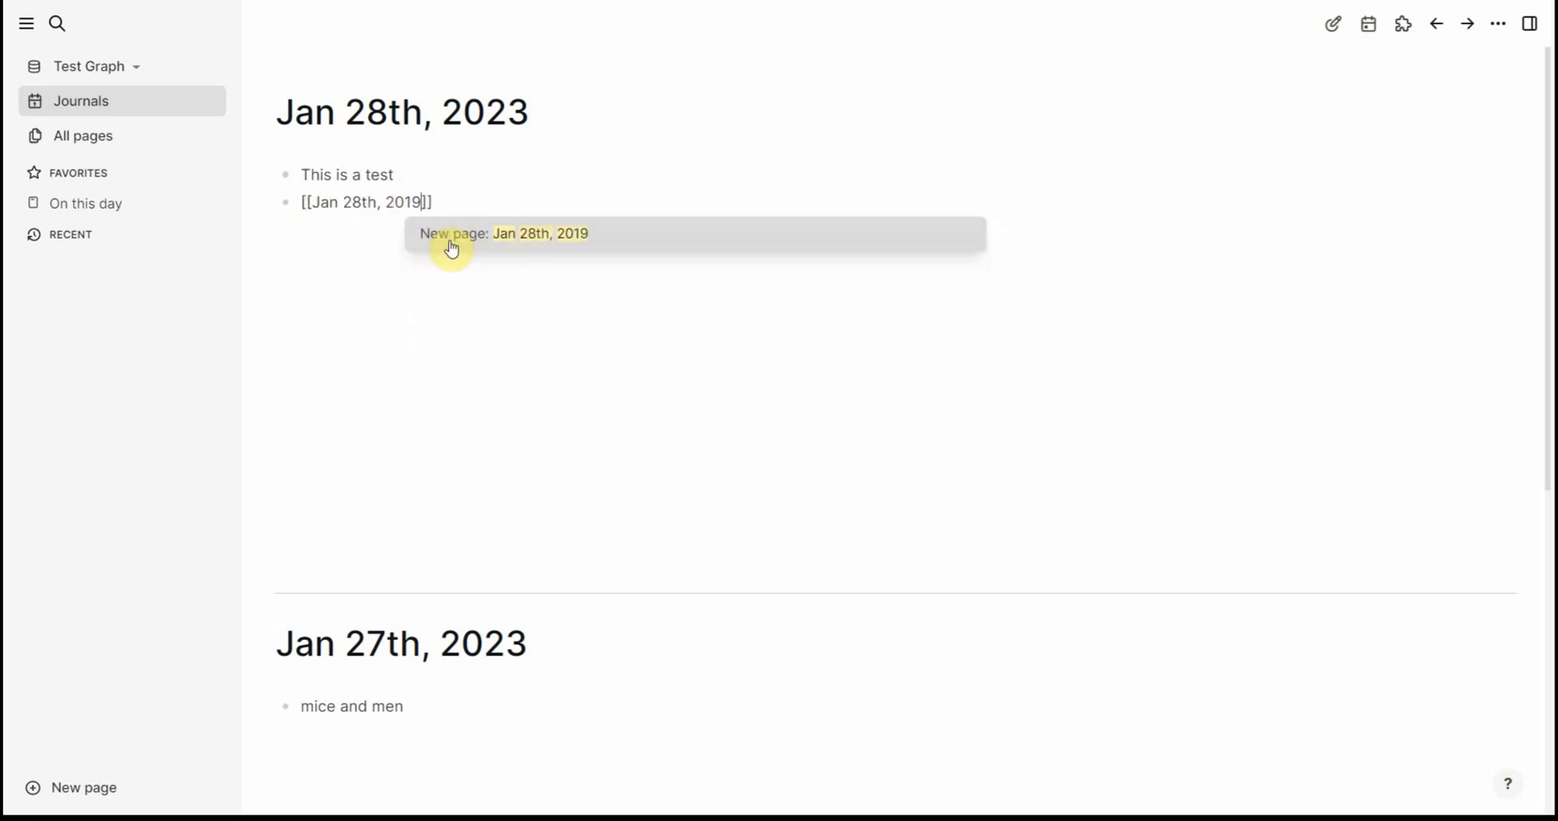
key(enter)
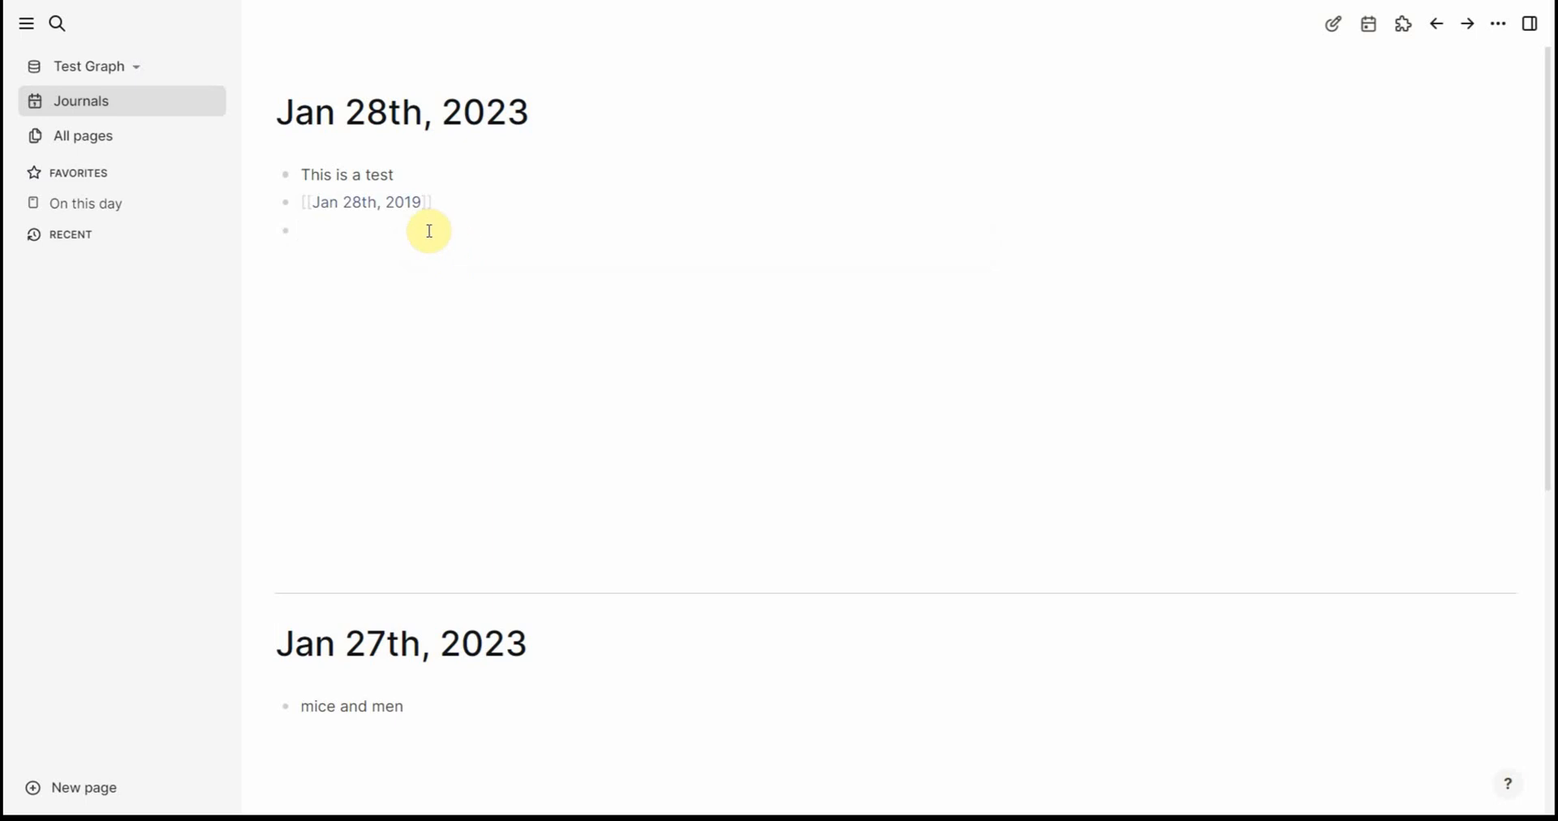
Visit the Jan 28th, 2019 page holding 'this is some text', then return to Journals and On this day
click(362, 201)
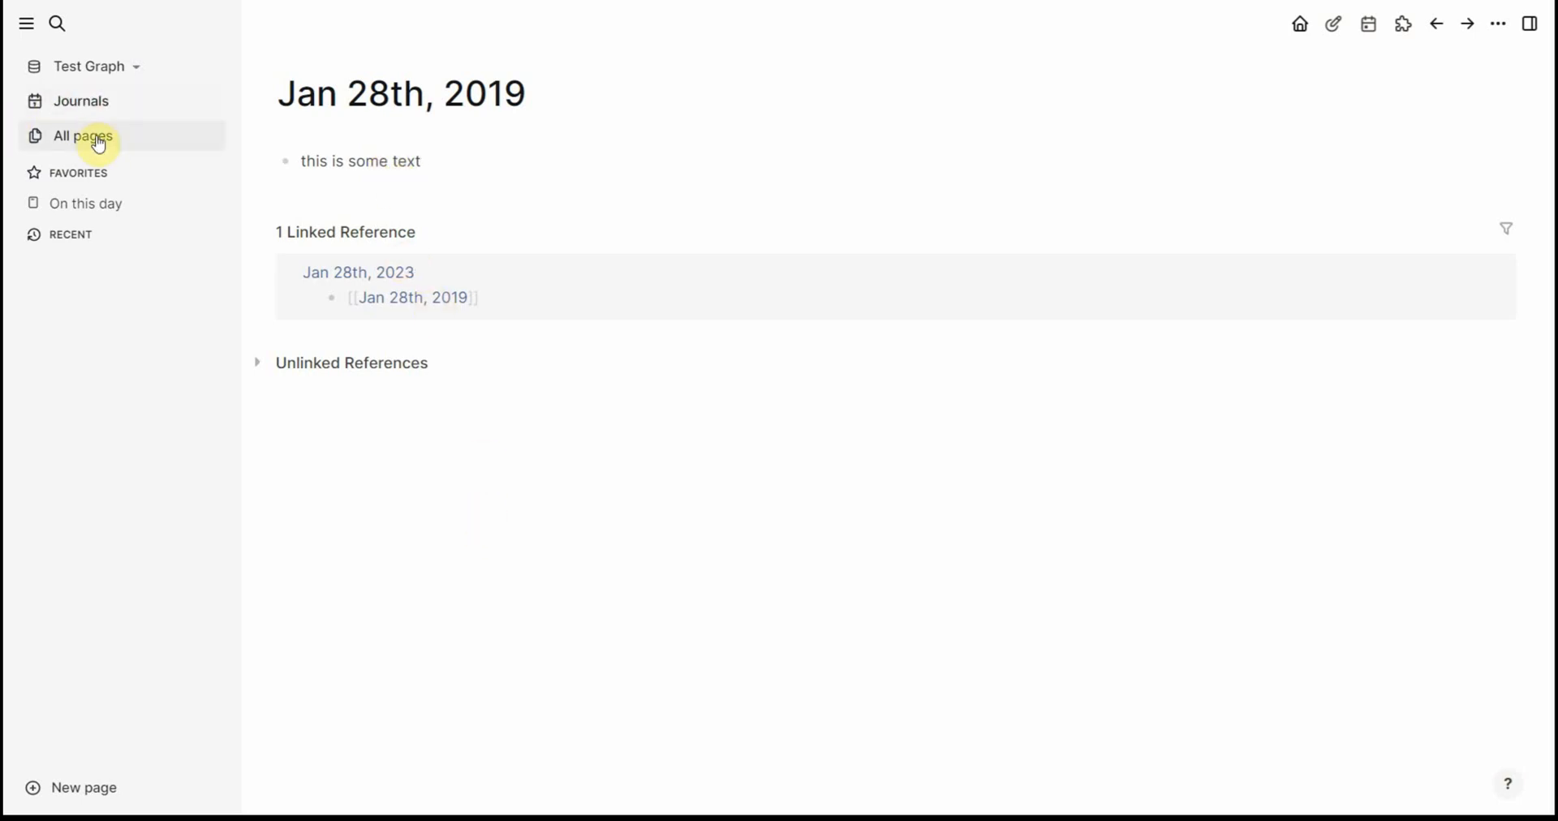
click(81, 100)
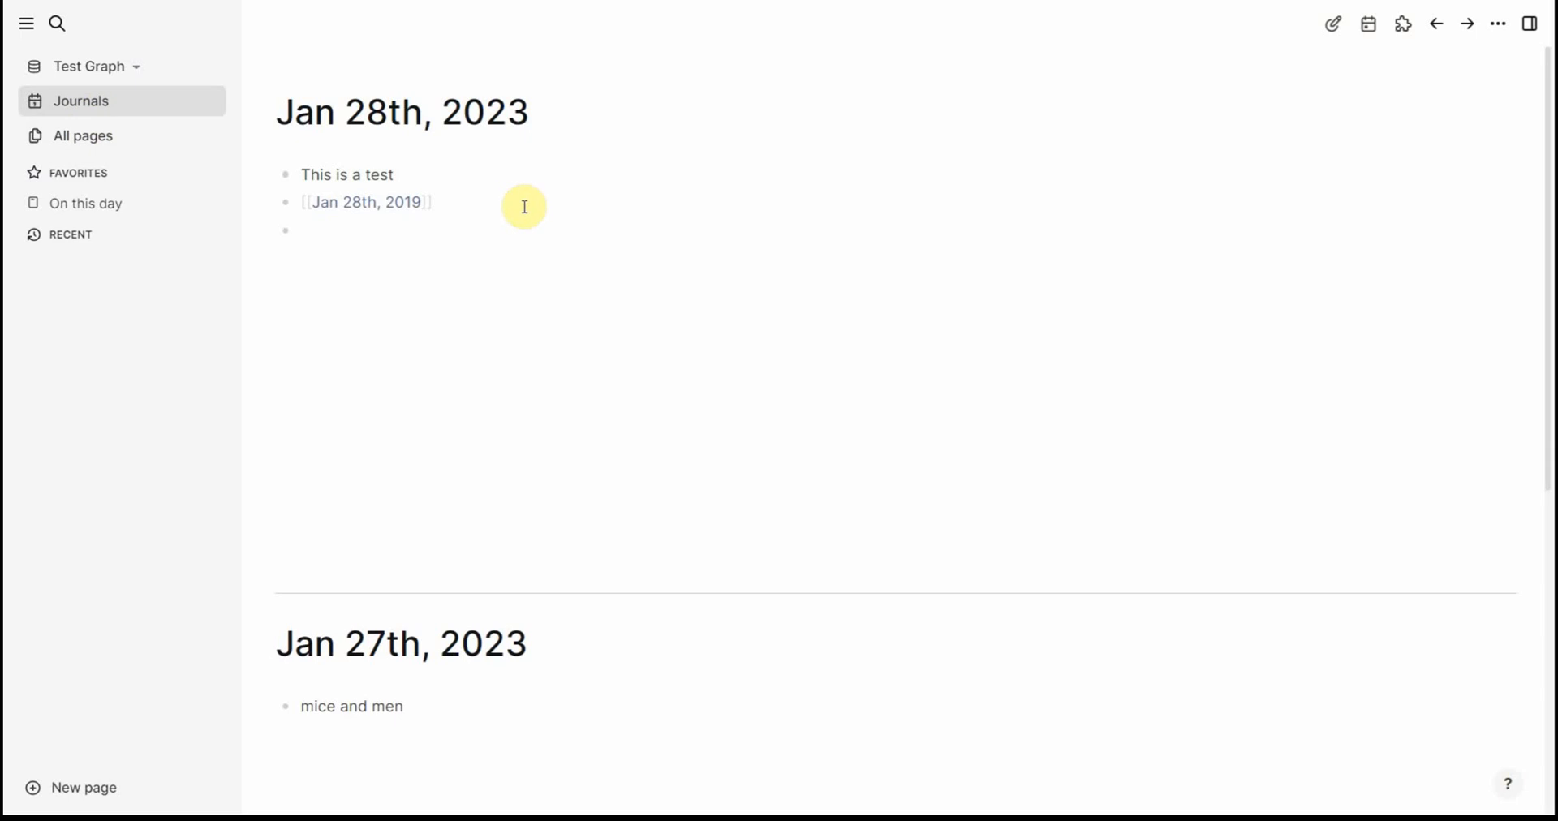
click(86, 203)
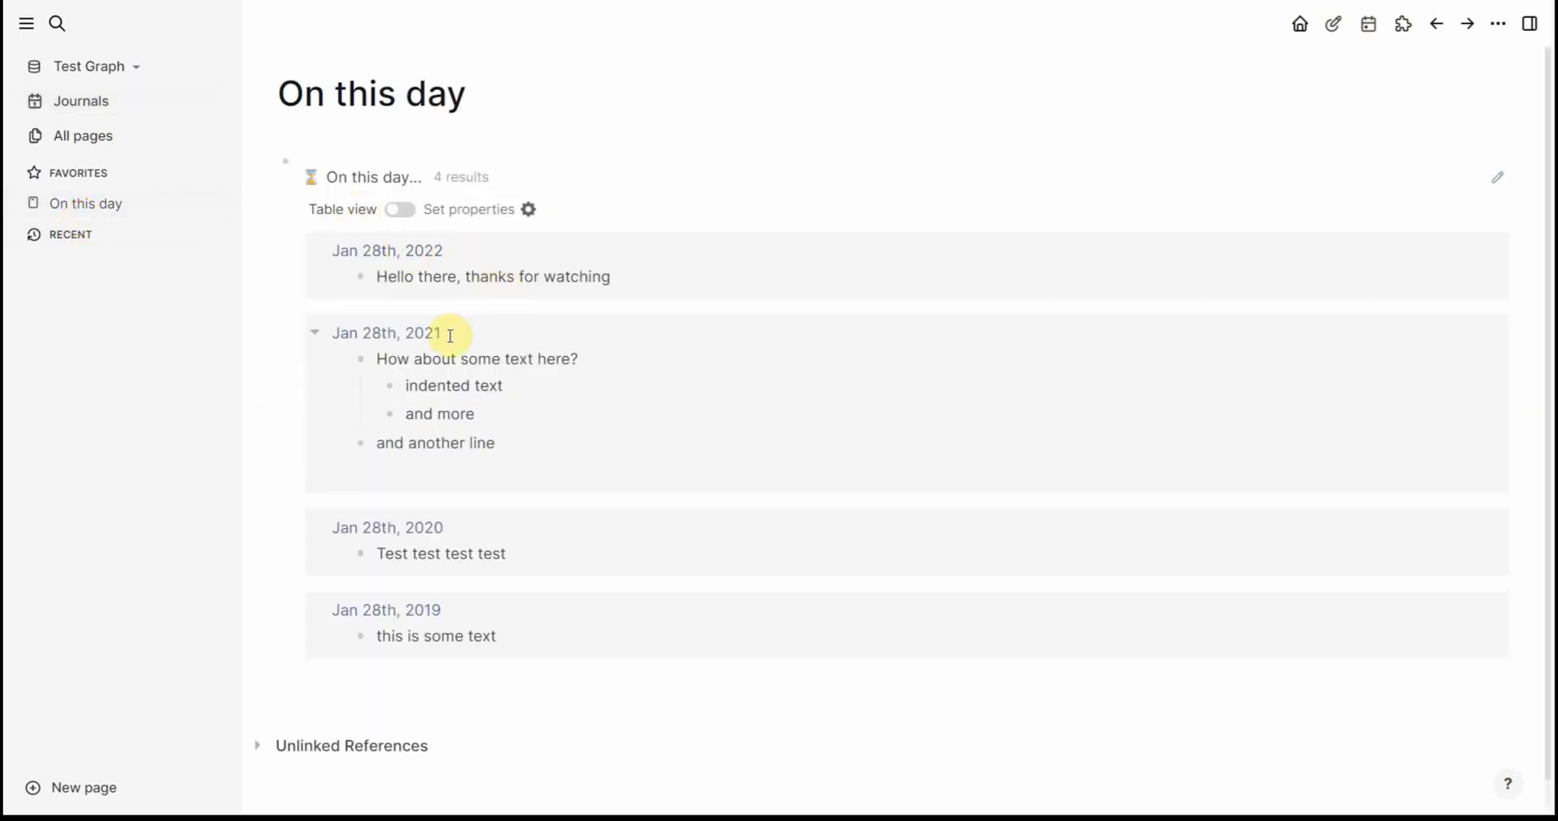
mouse_move(504, 634)
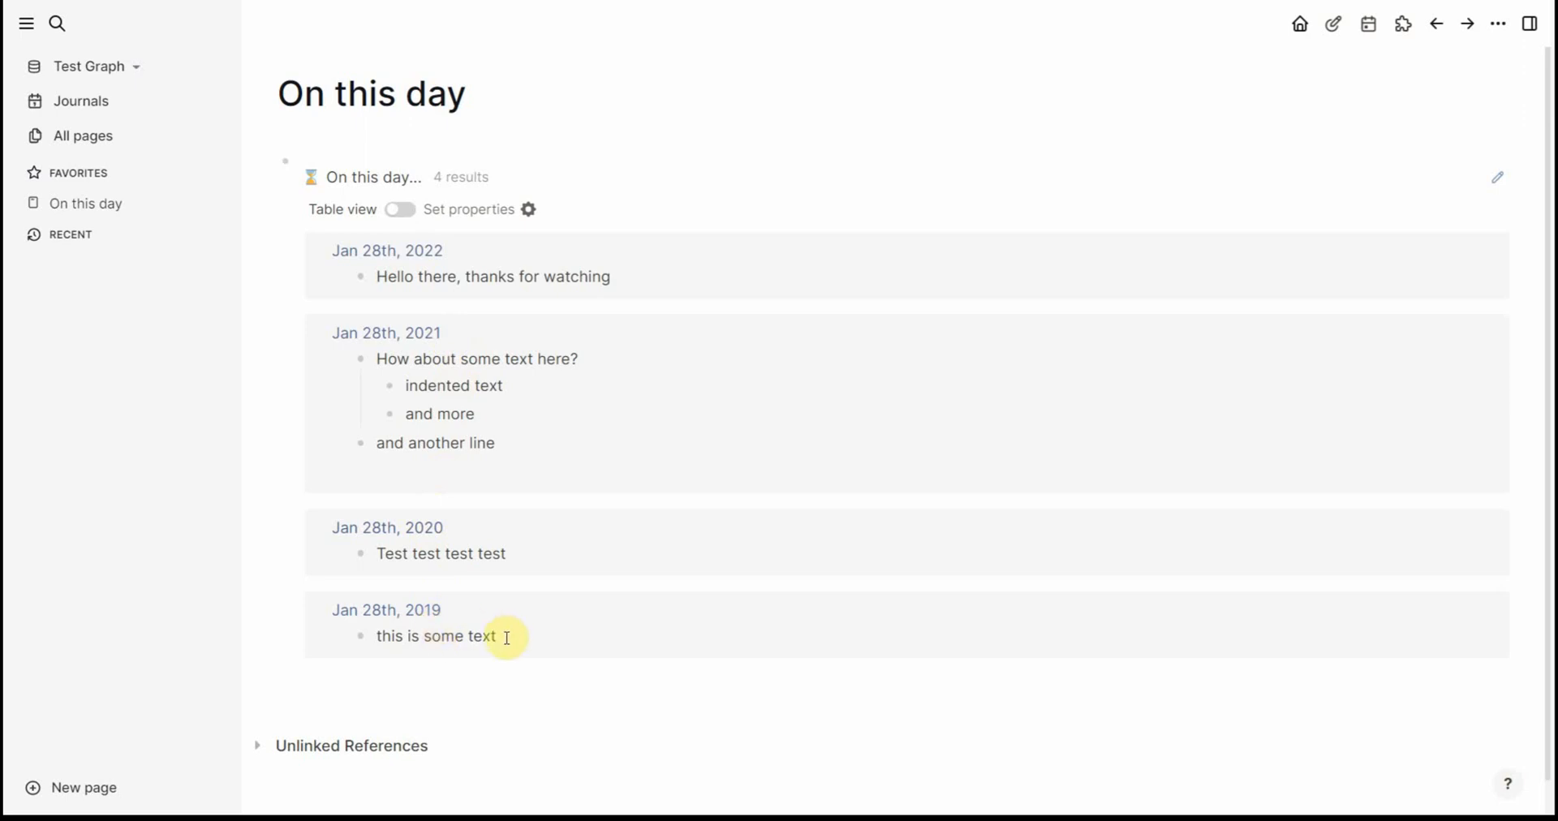
mouse_move(425, 318)
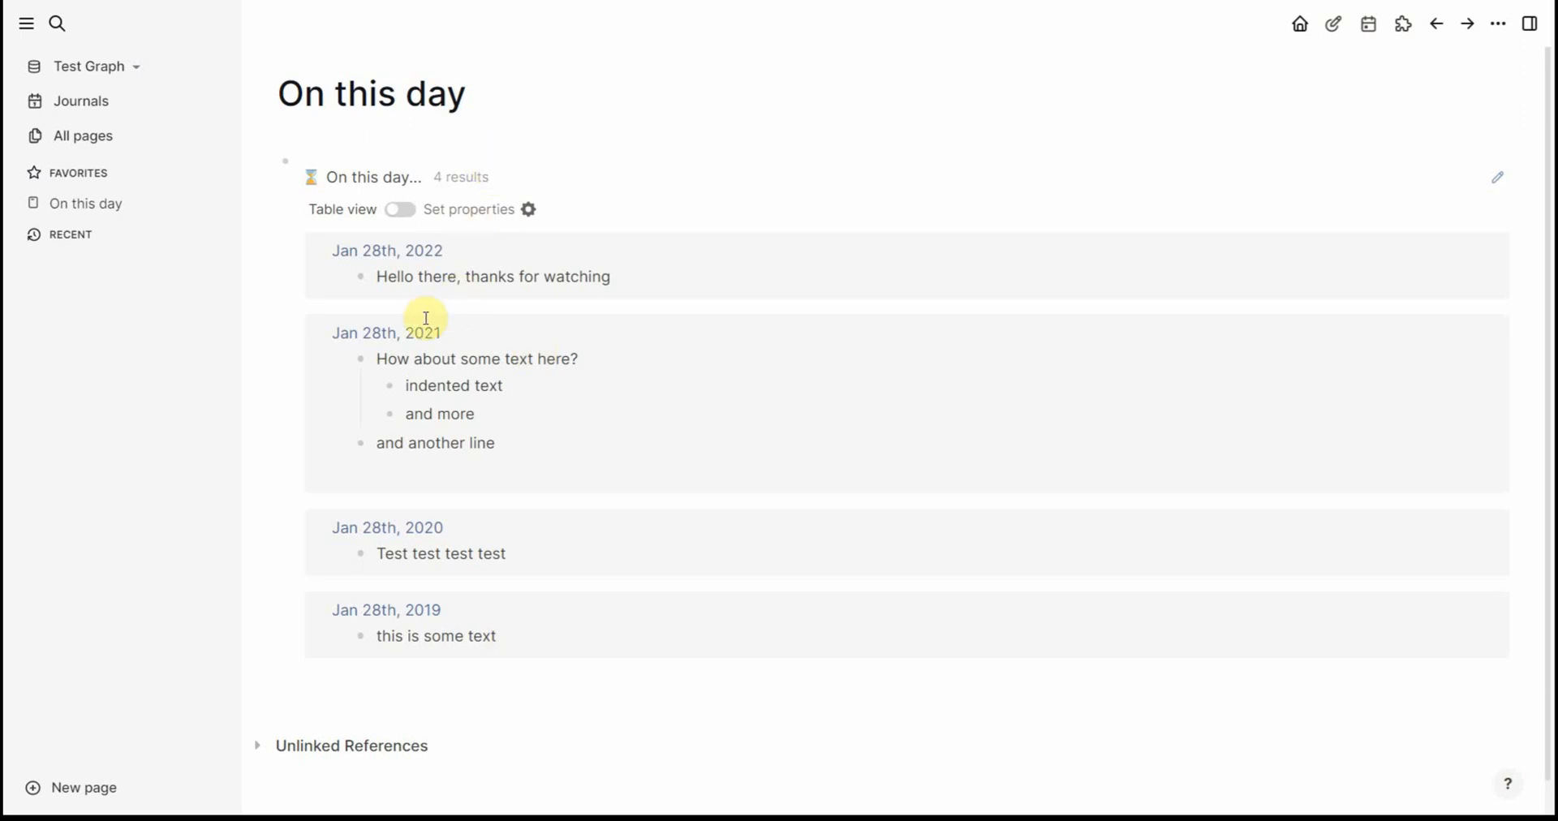
mouse_move(112, 117)
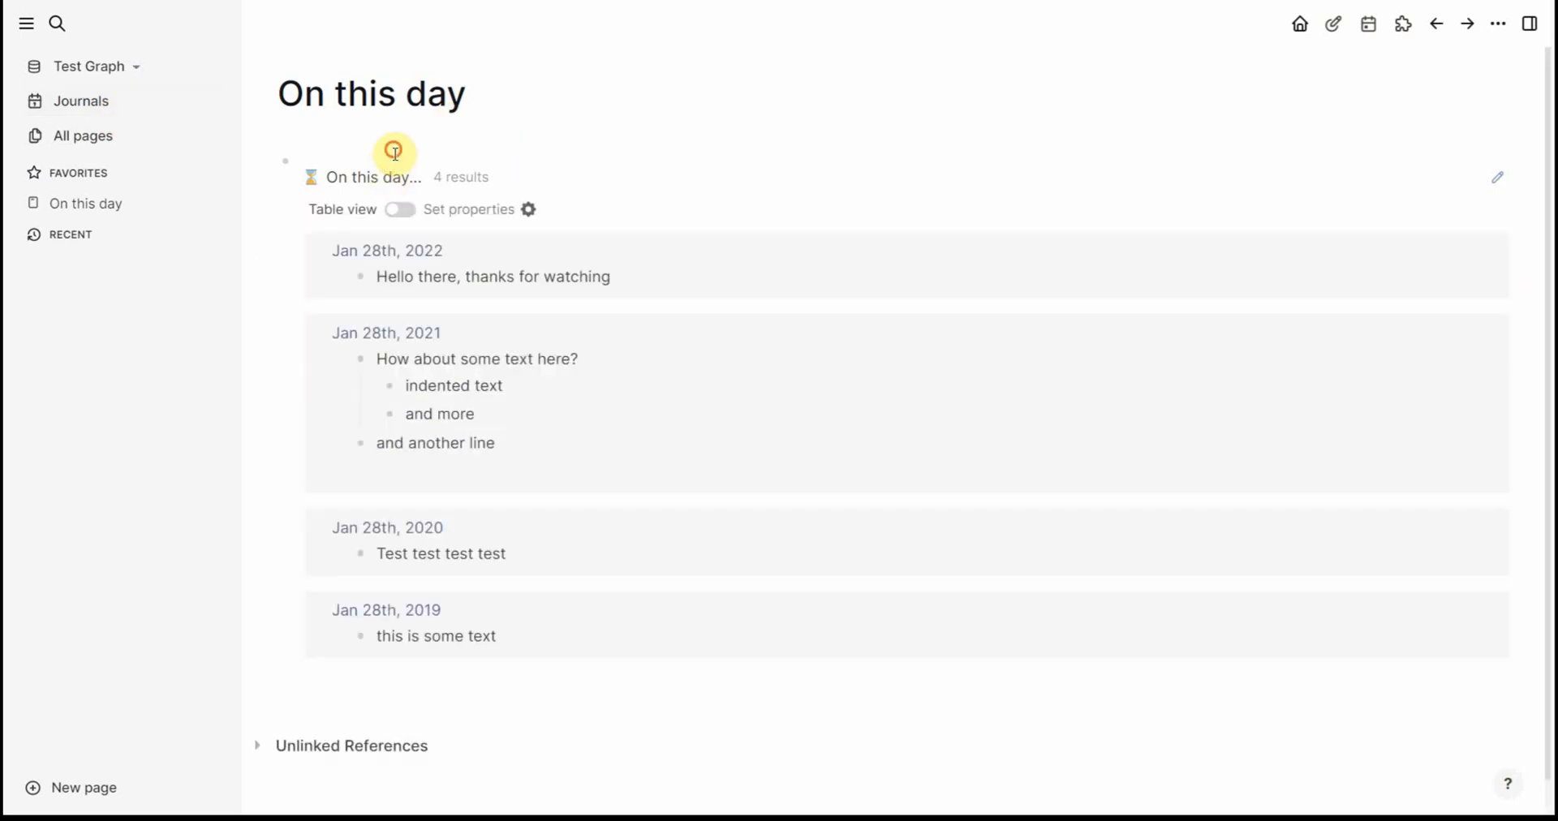
Start editing the On this day query block listing the four past Jan 28th entries from 2019 to 2022
click(394, 152)
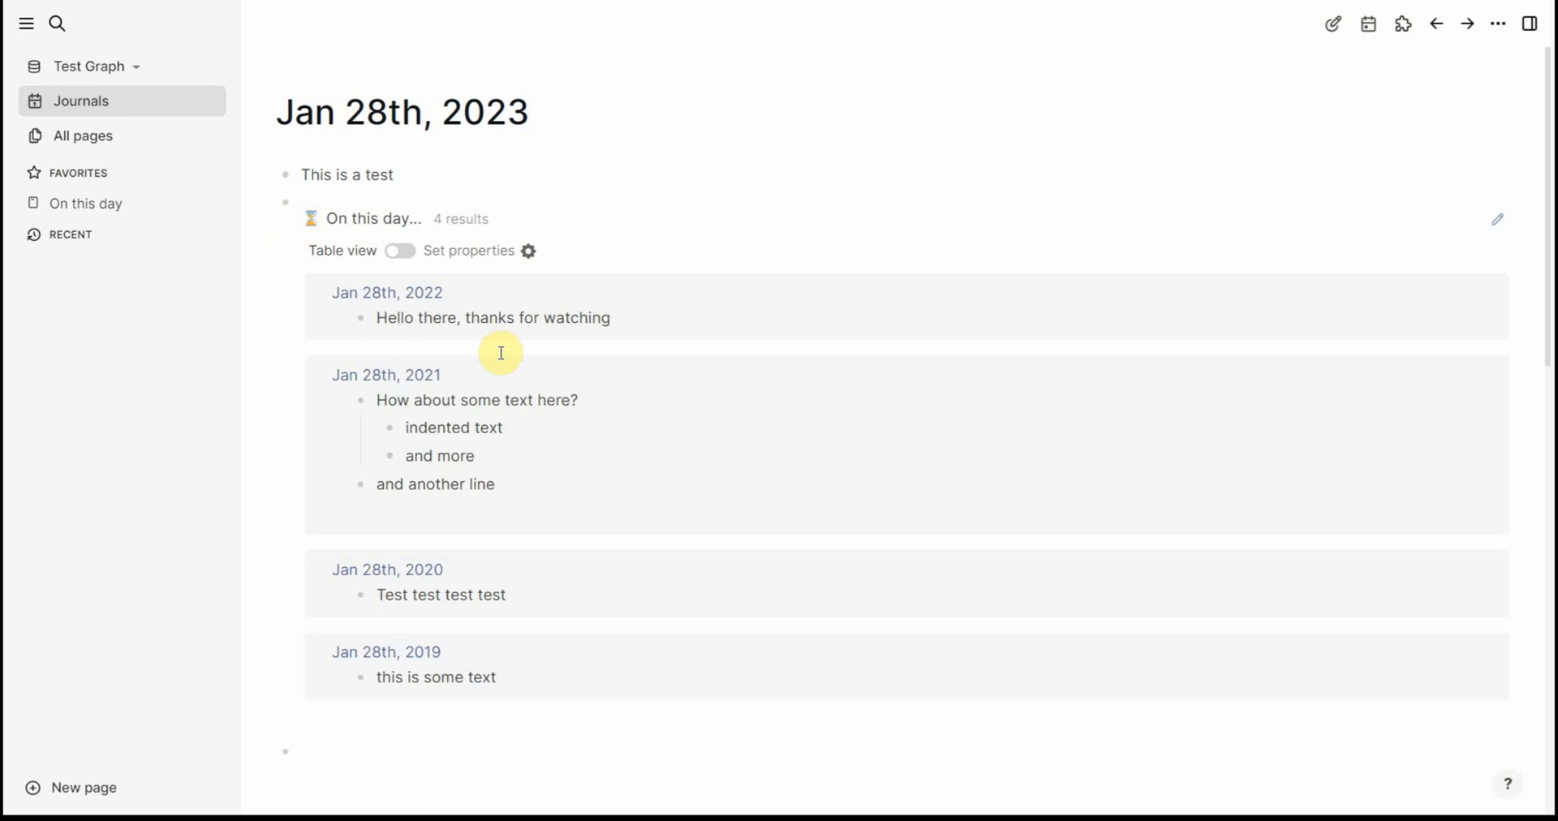
Render the query pasted into the 2023 journal blocks, check its results, then revisit On this day and Journals
scroll(down, 3)
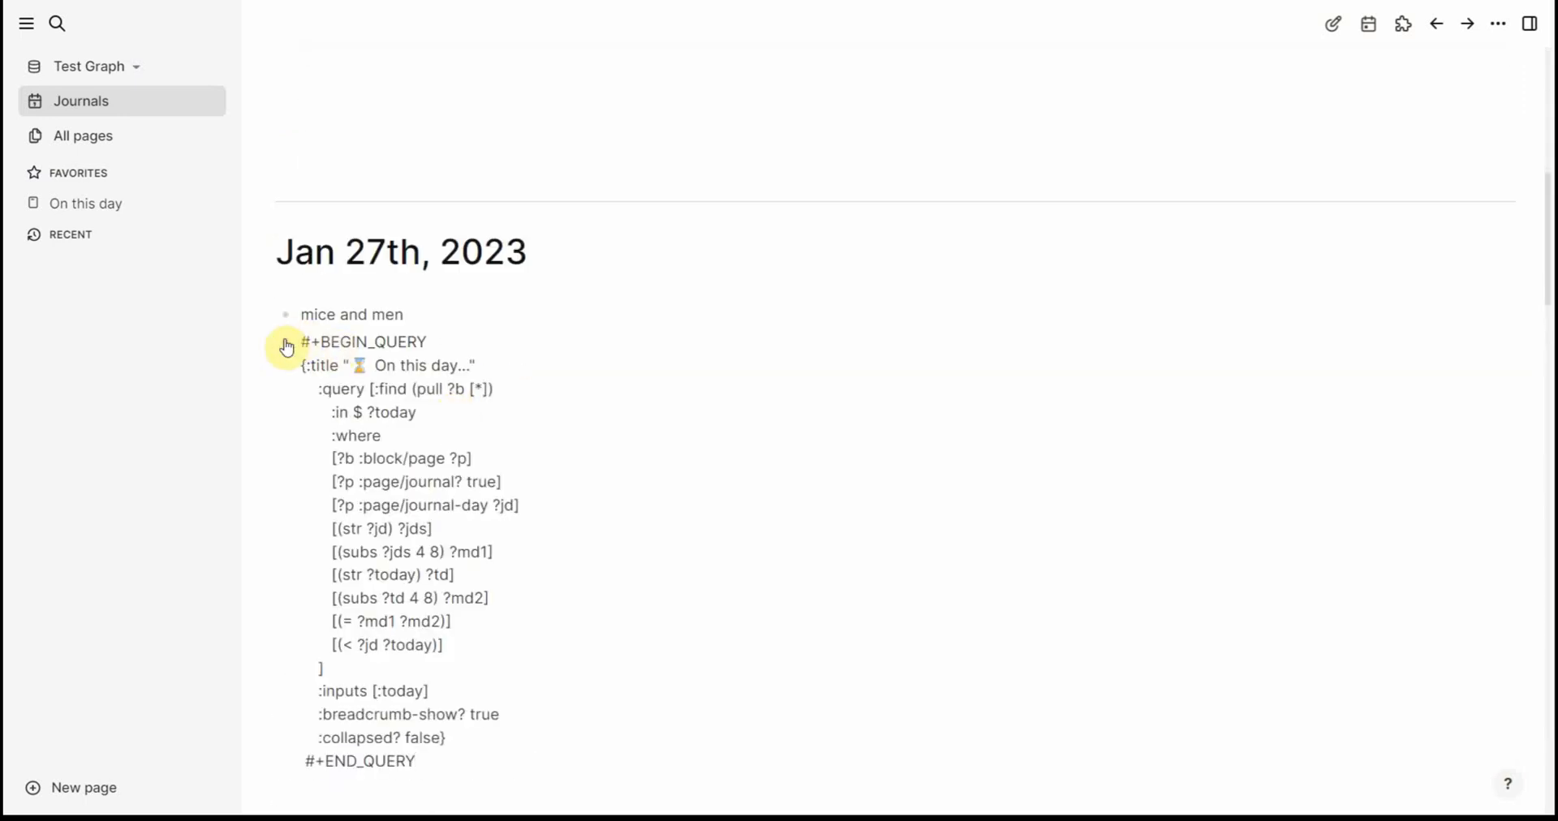
click(286, 346)
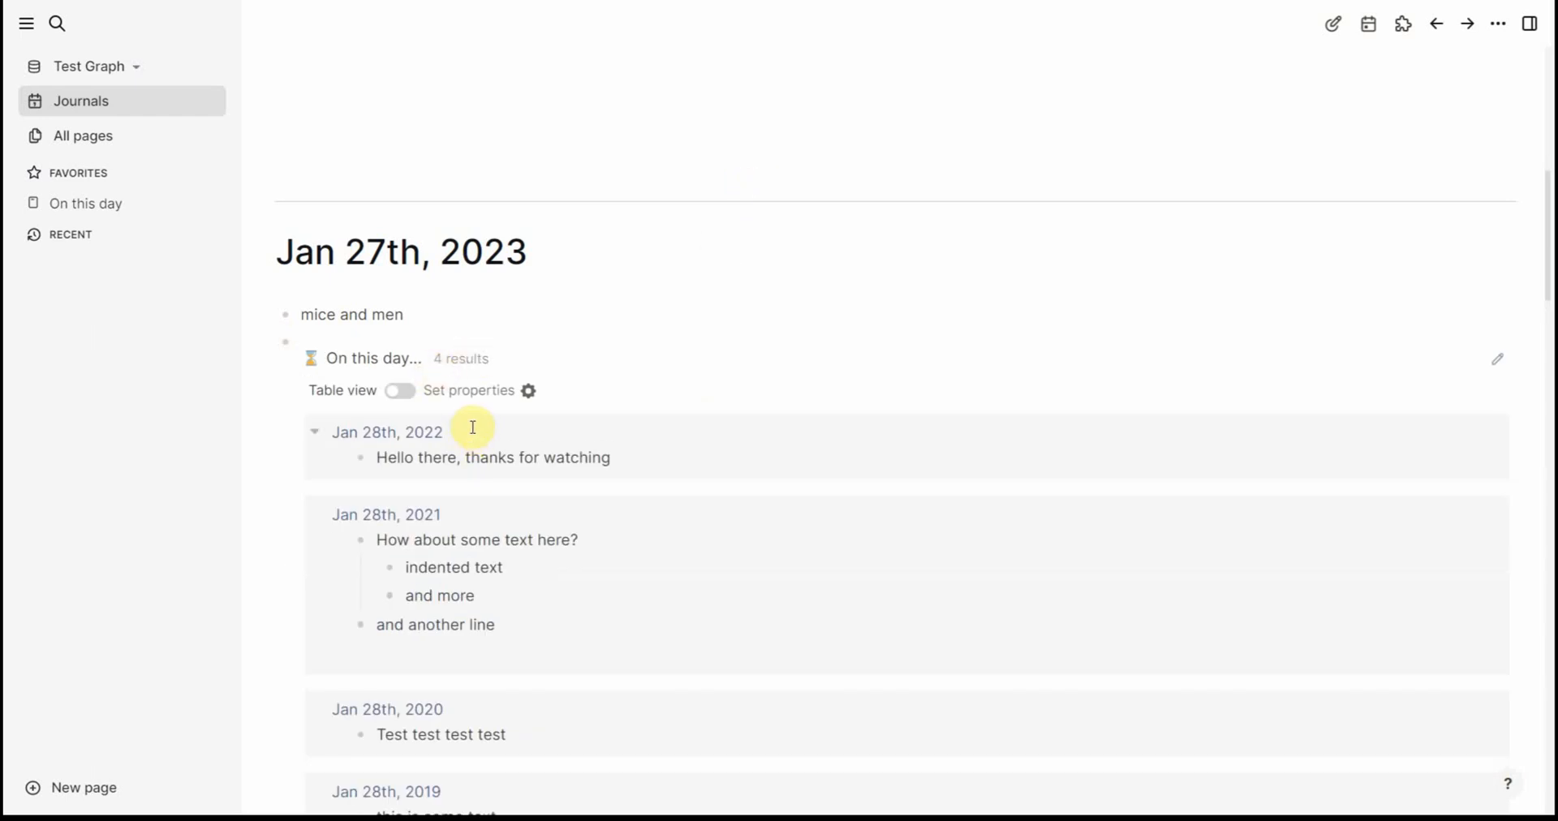
click(373, 359)
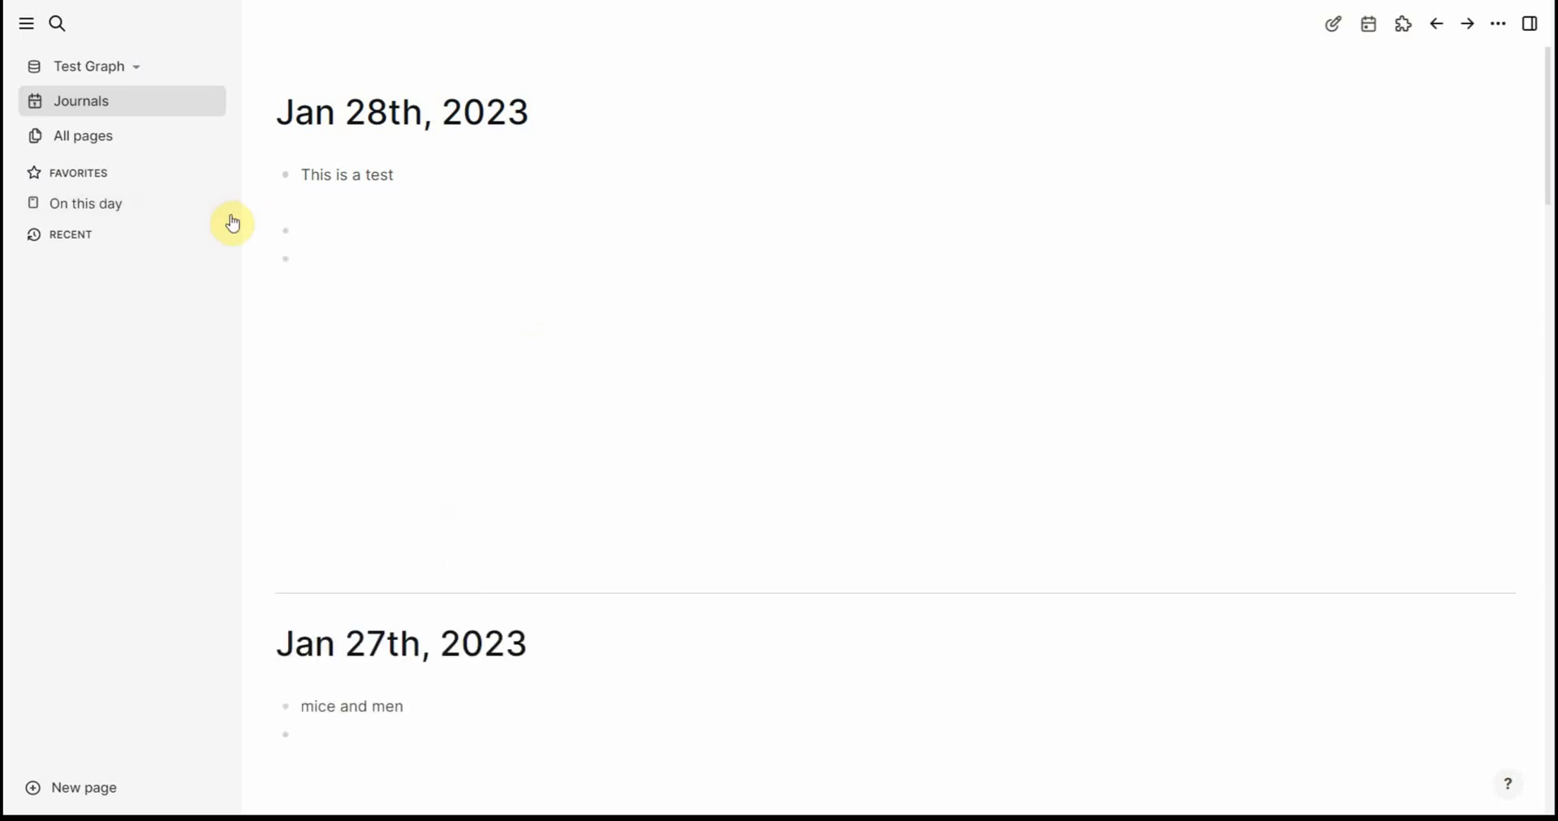
mouse_move(189, 204)
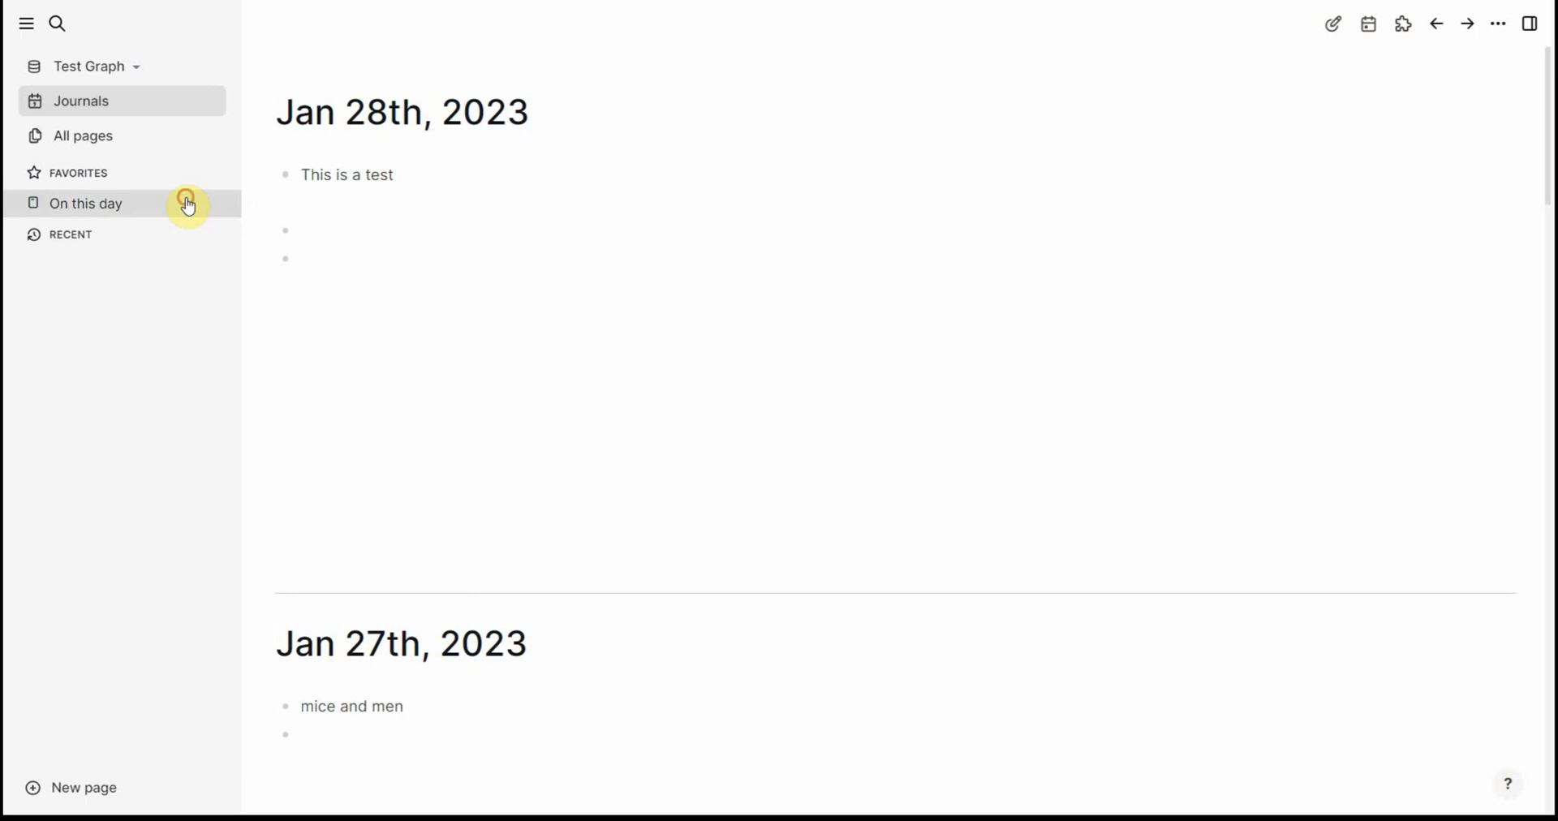
click(86, 203)
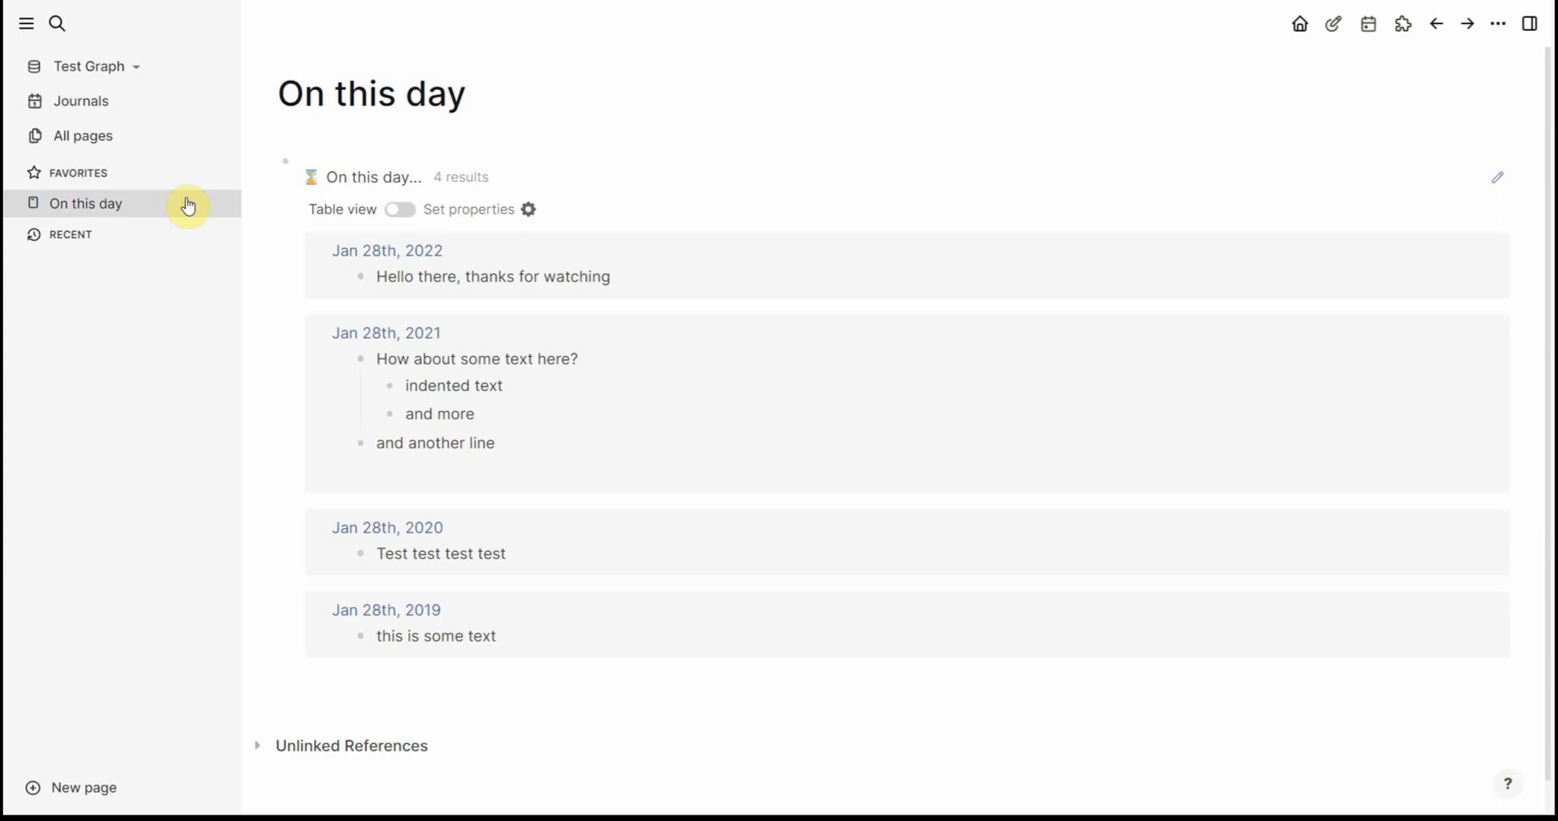
click(81, 100)
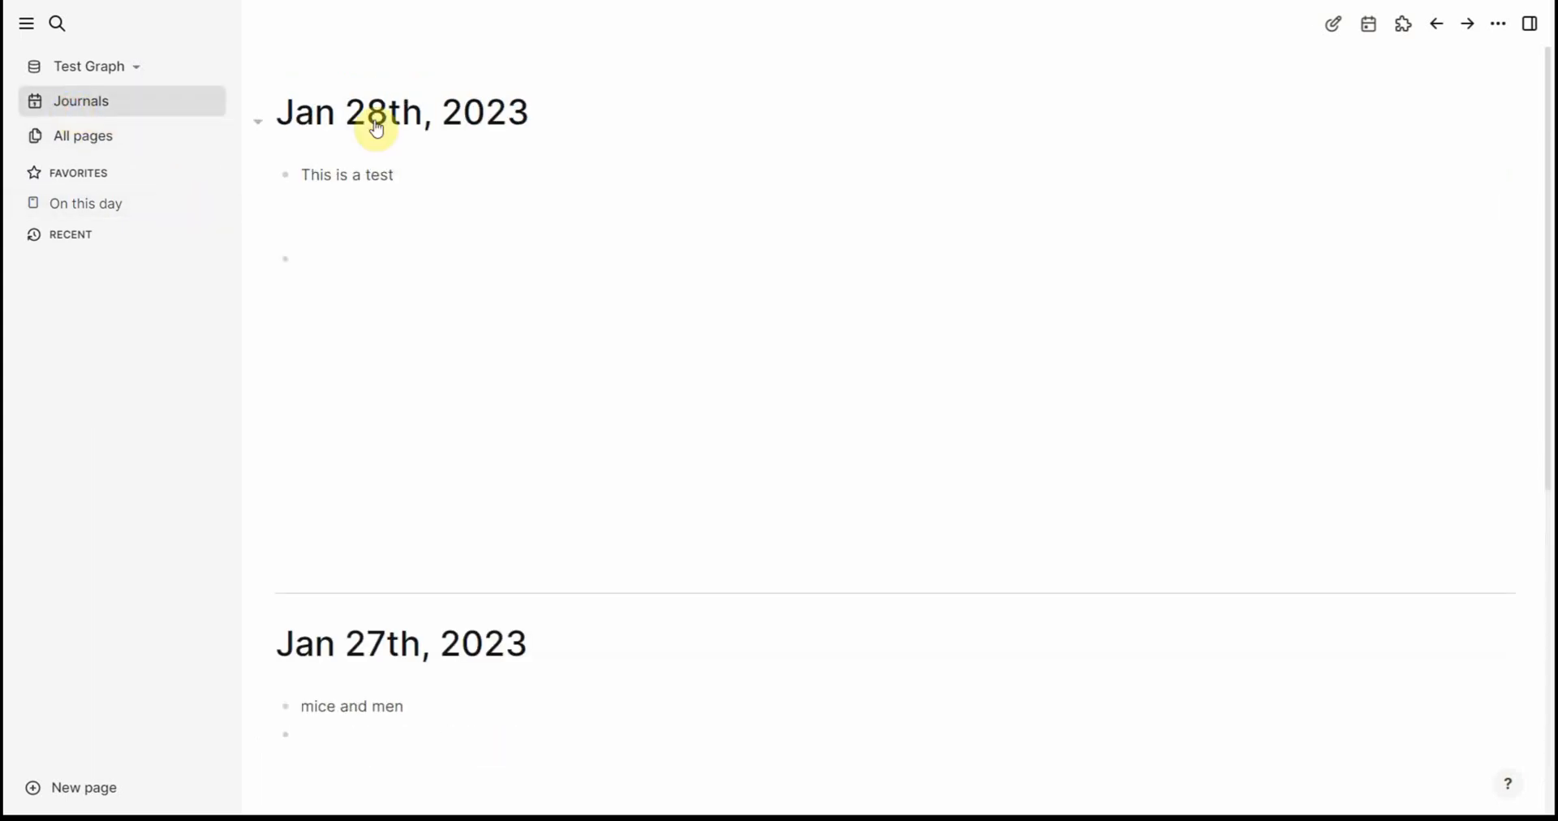
mouse_move(1259, 100)
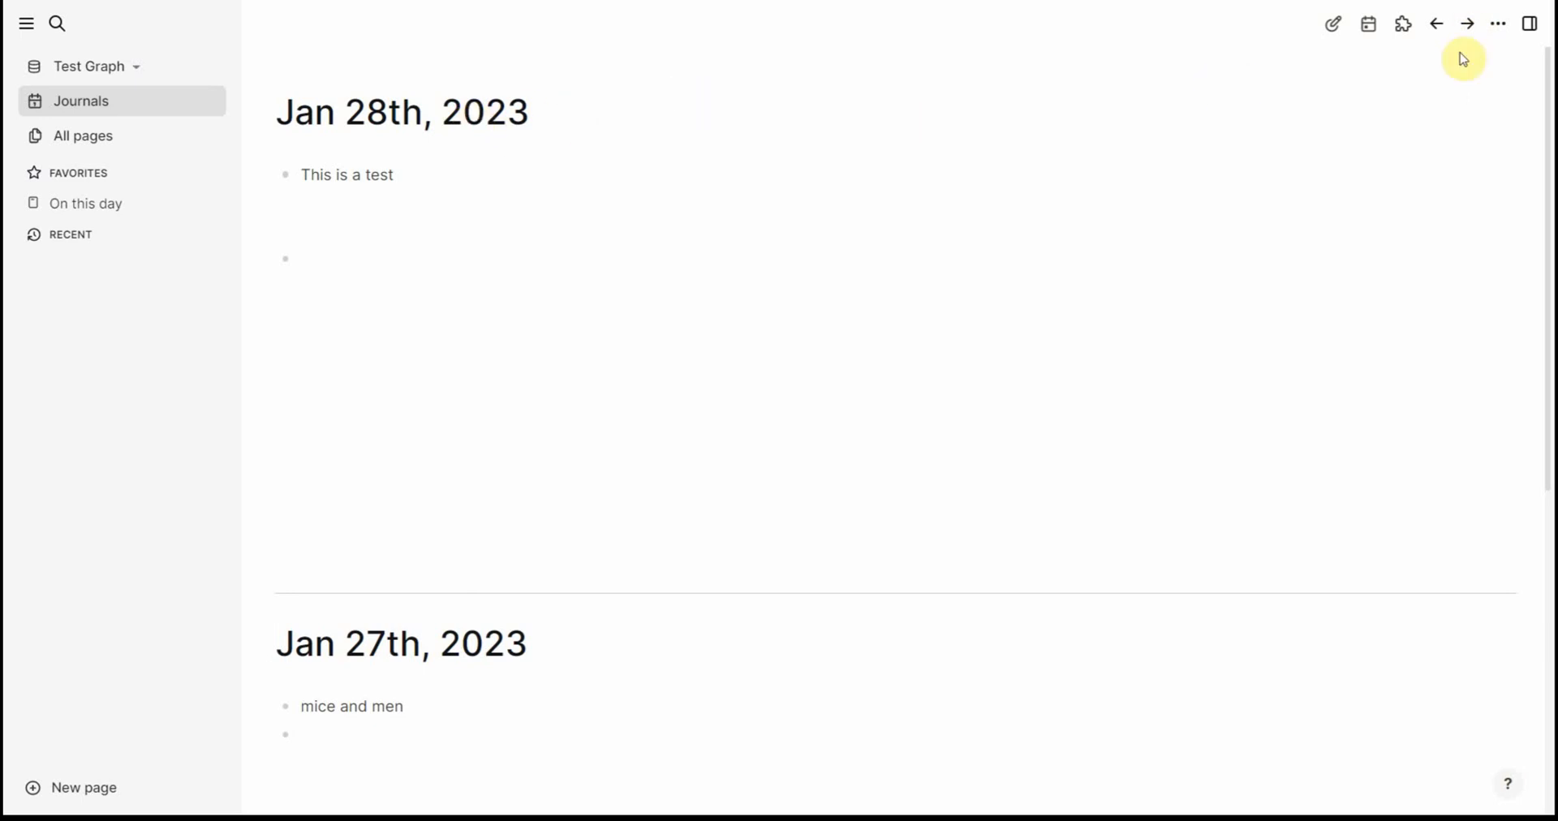
In Settings > Editor, set the preferred date format to yyyy-MM-dd EEEE
click(1497, 22)
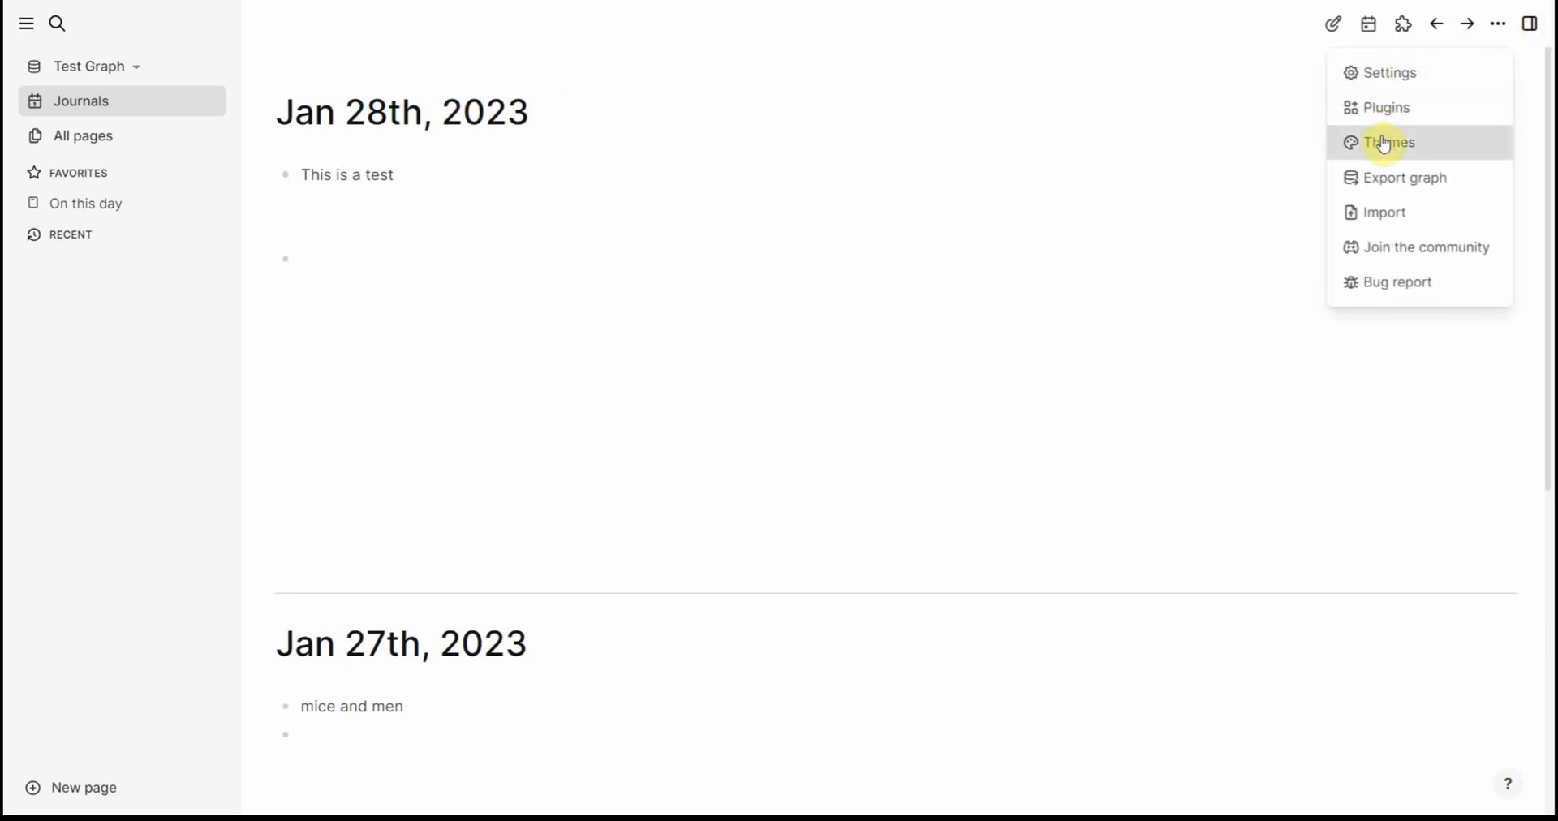
click(1389, 71)
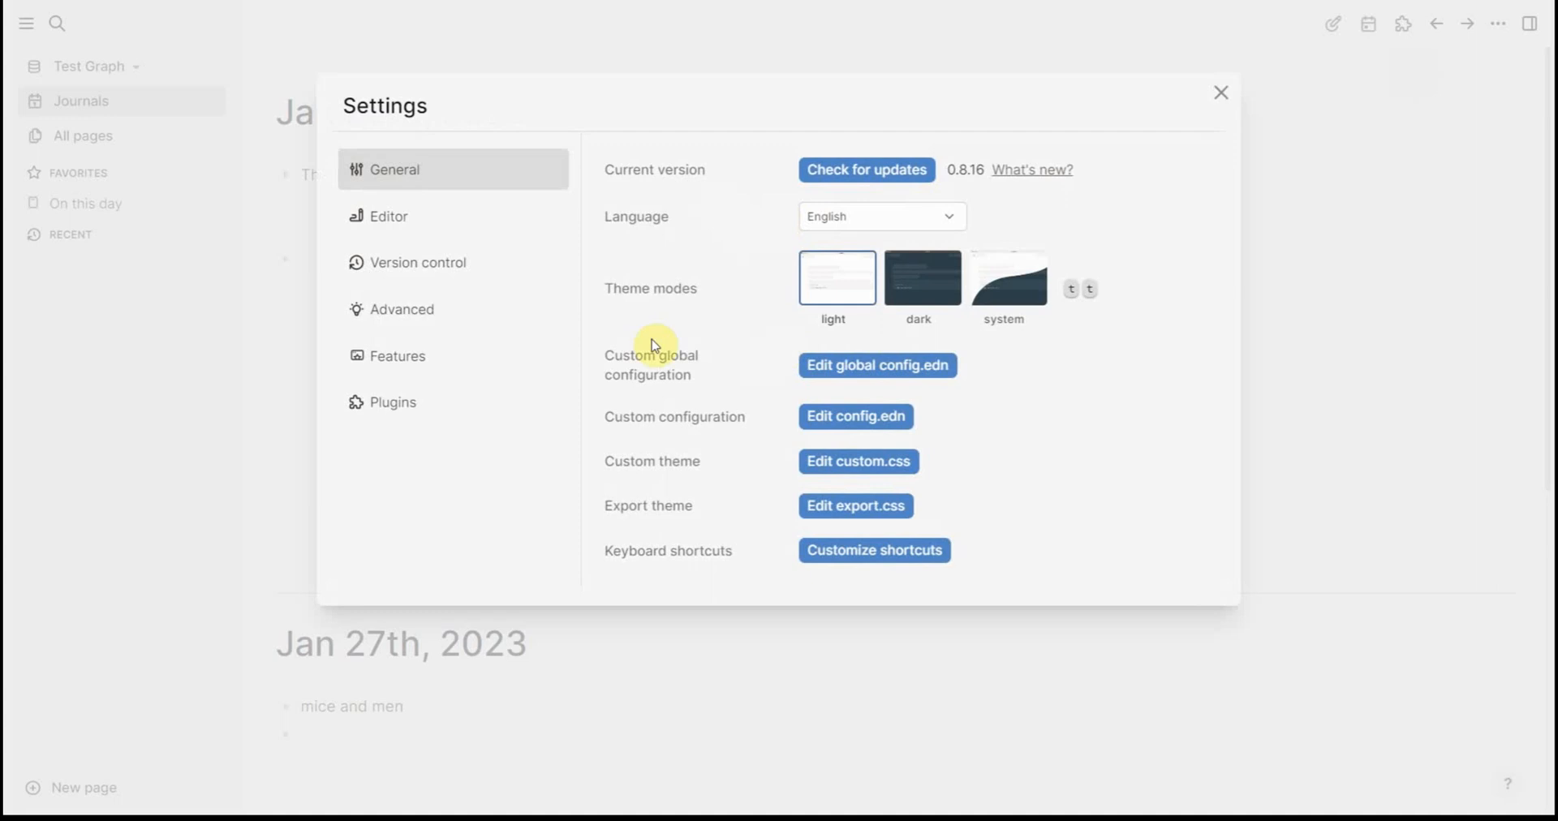
click(387, 216)
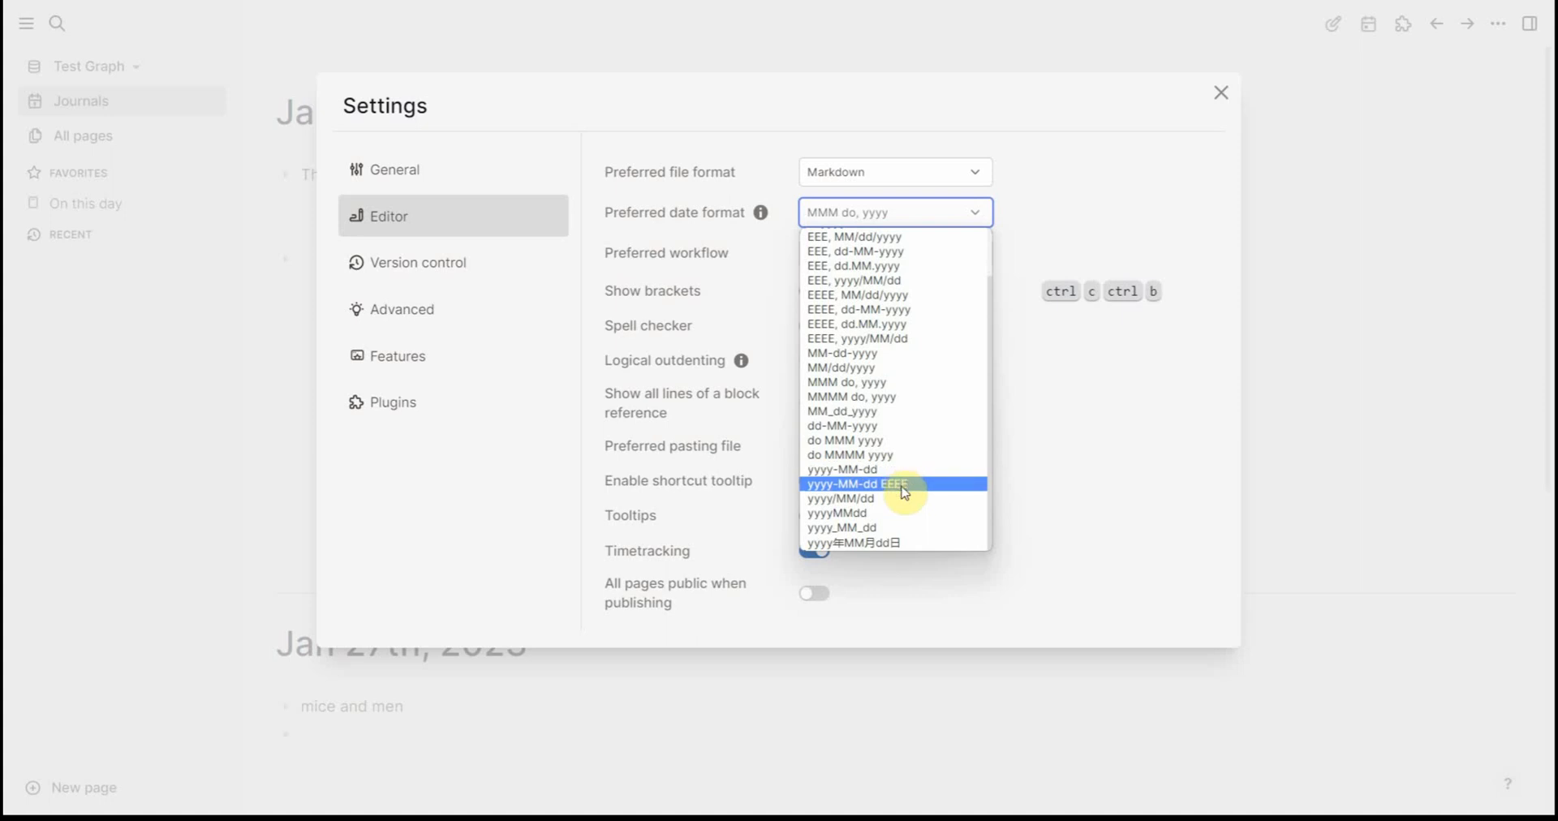
click(857, 484)
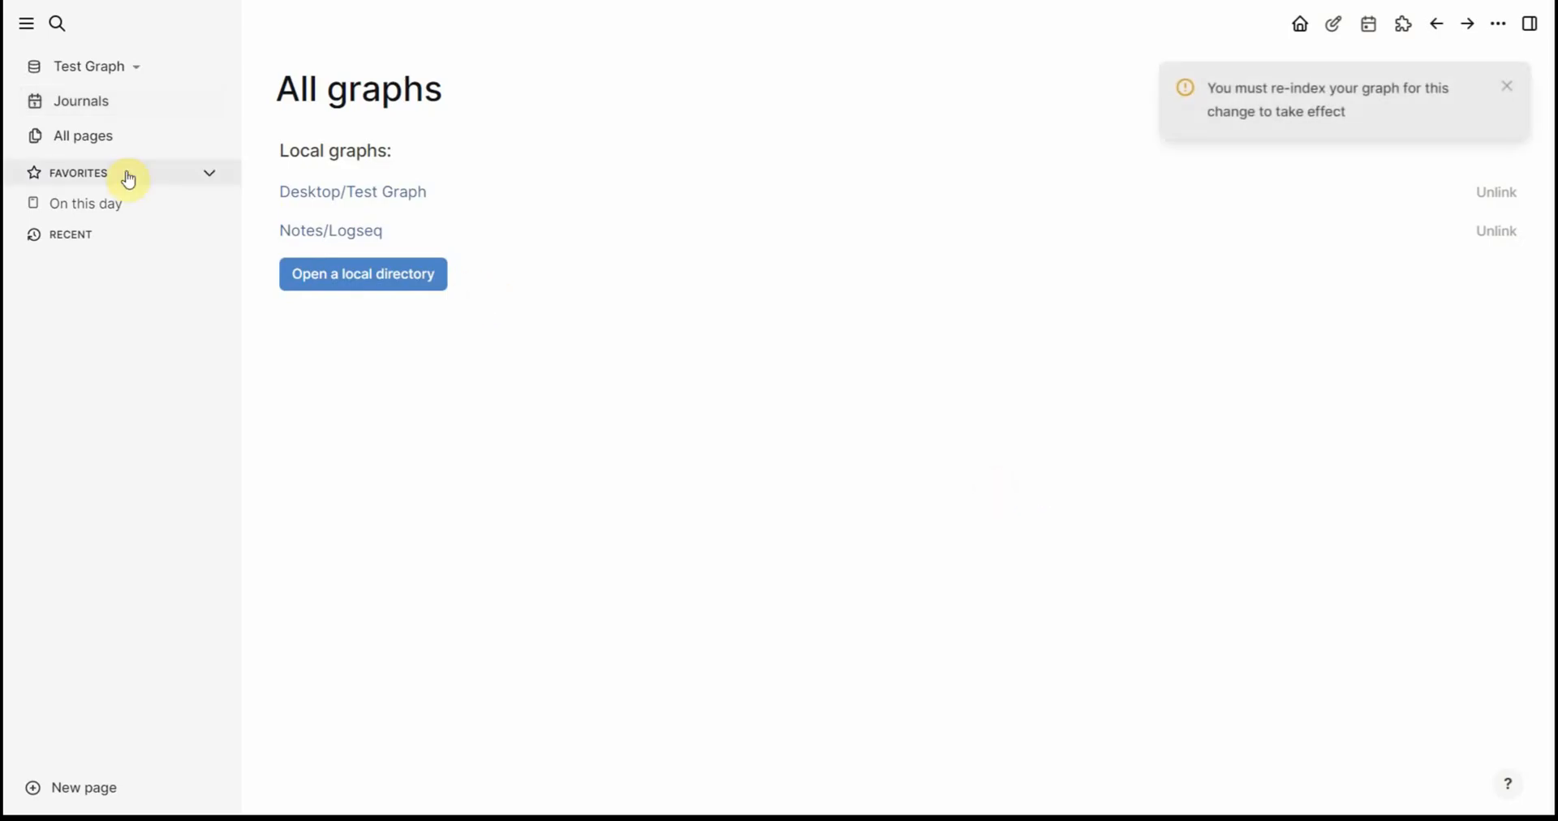
View the journals and On this day results now shown in year-month-day weekday format
click(82, 100)
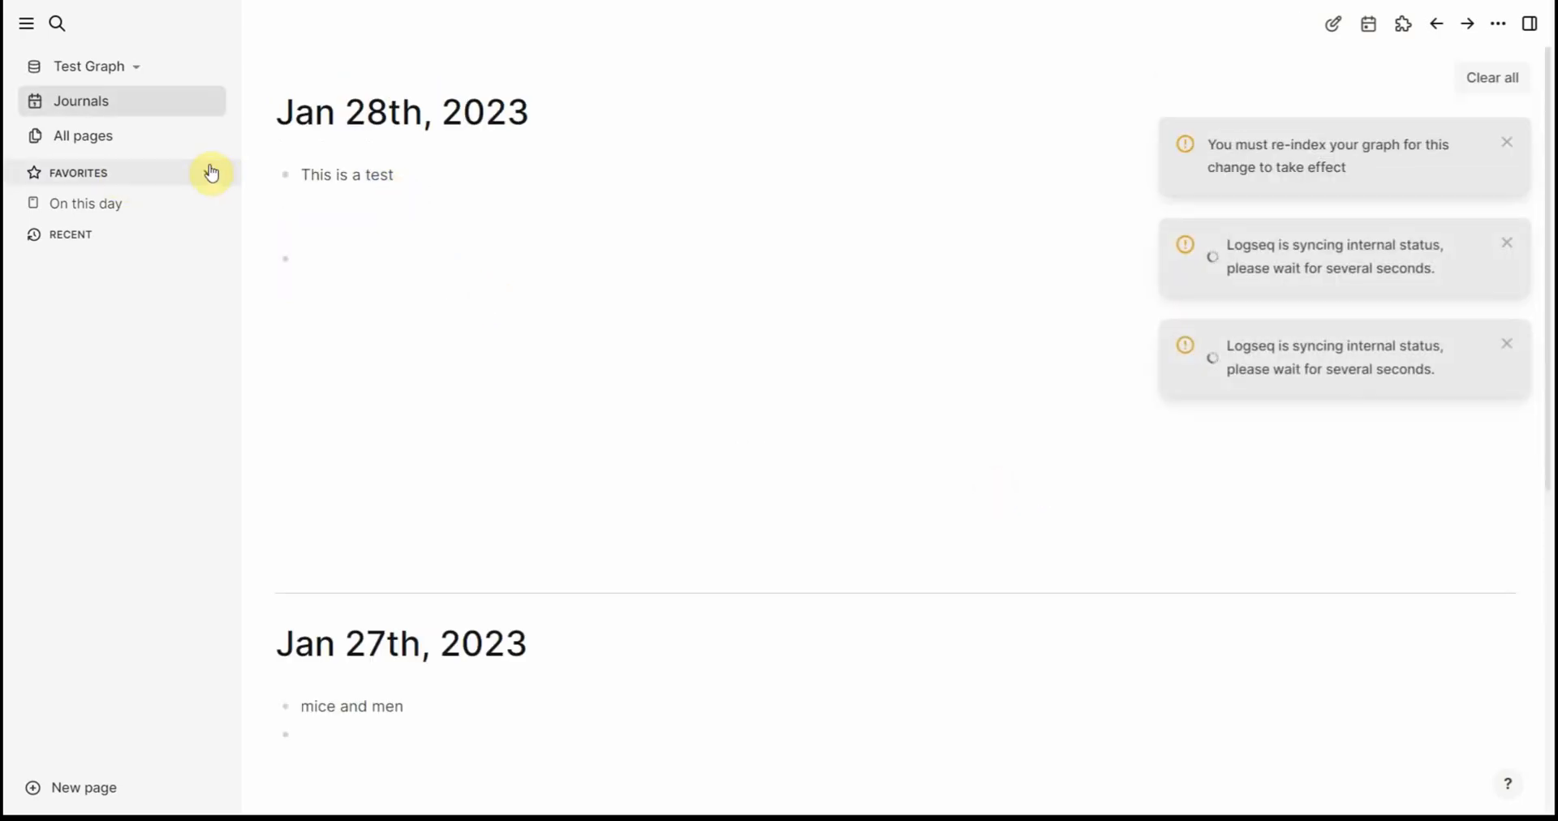
mouse_move(102, 78)
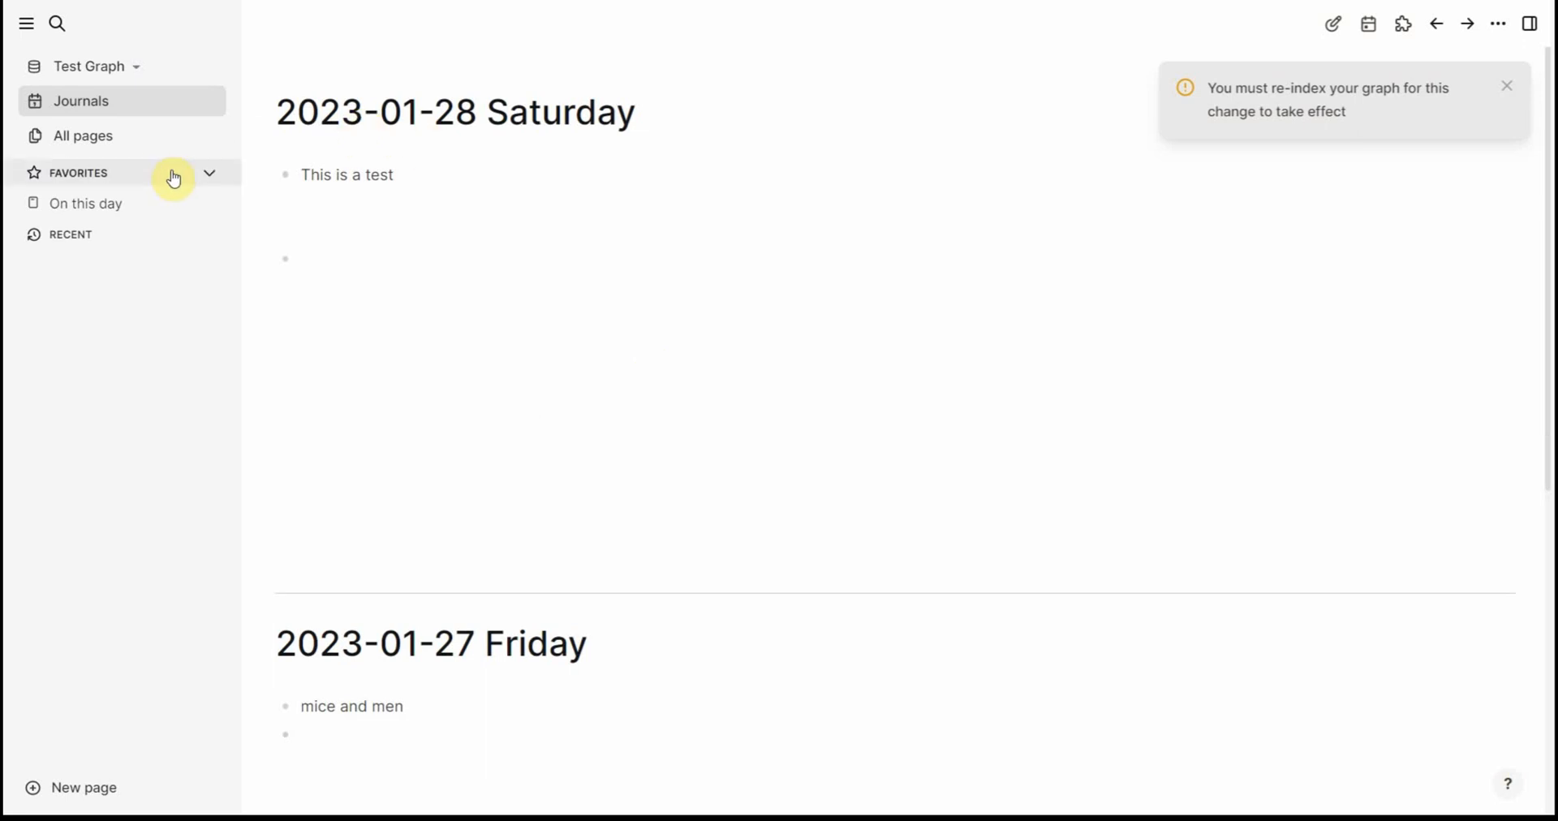
click(86, 205)
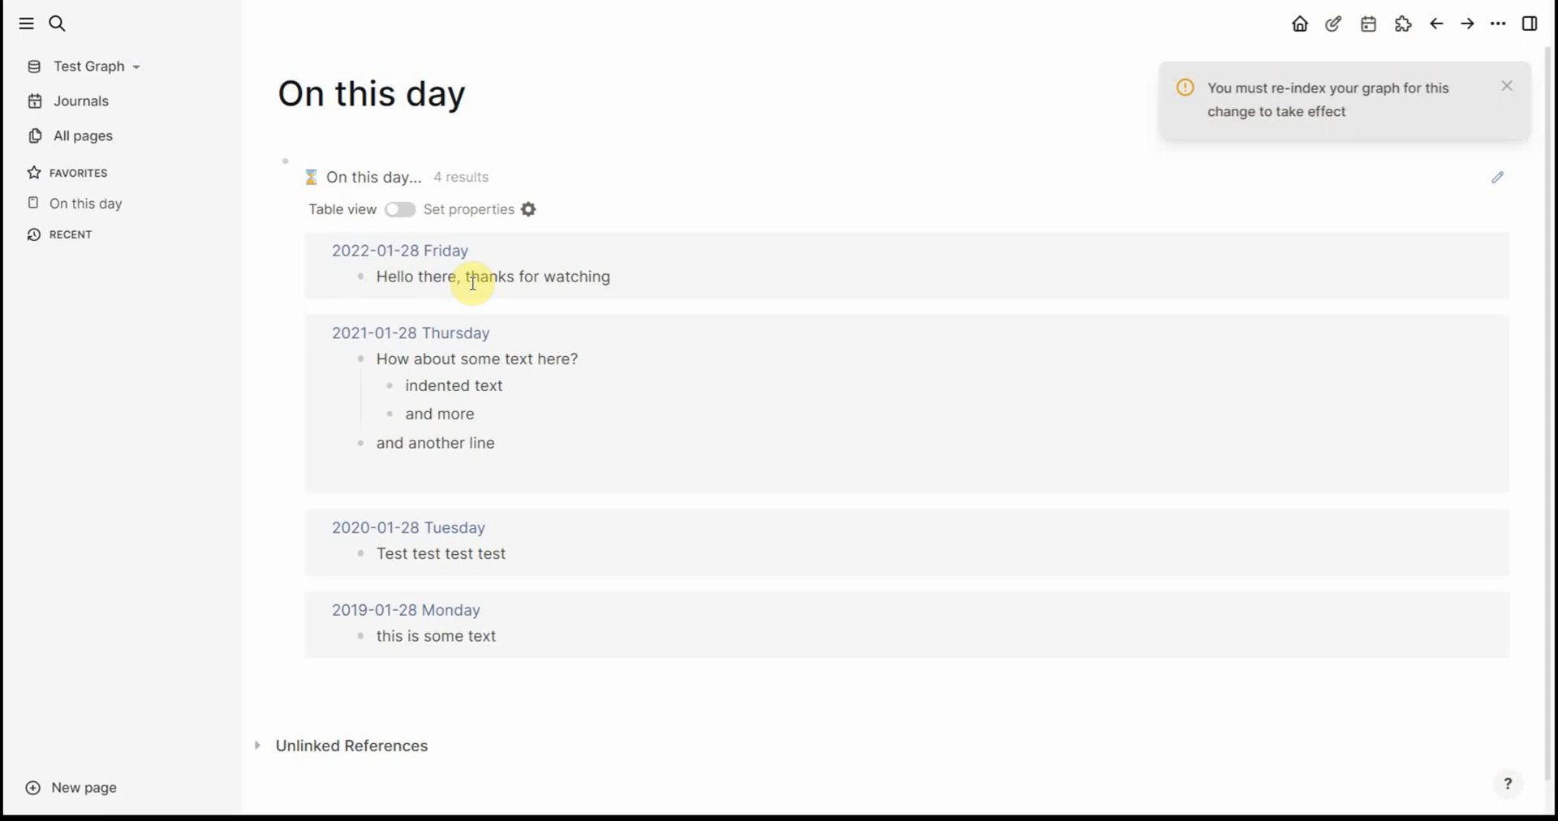
click(1506, 85)
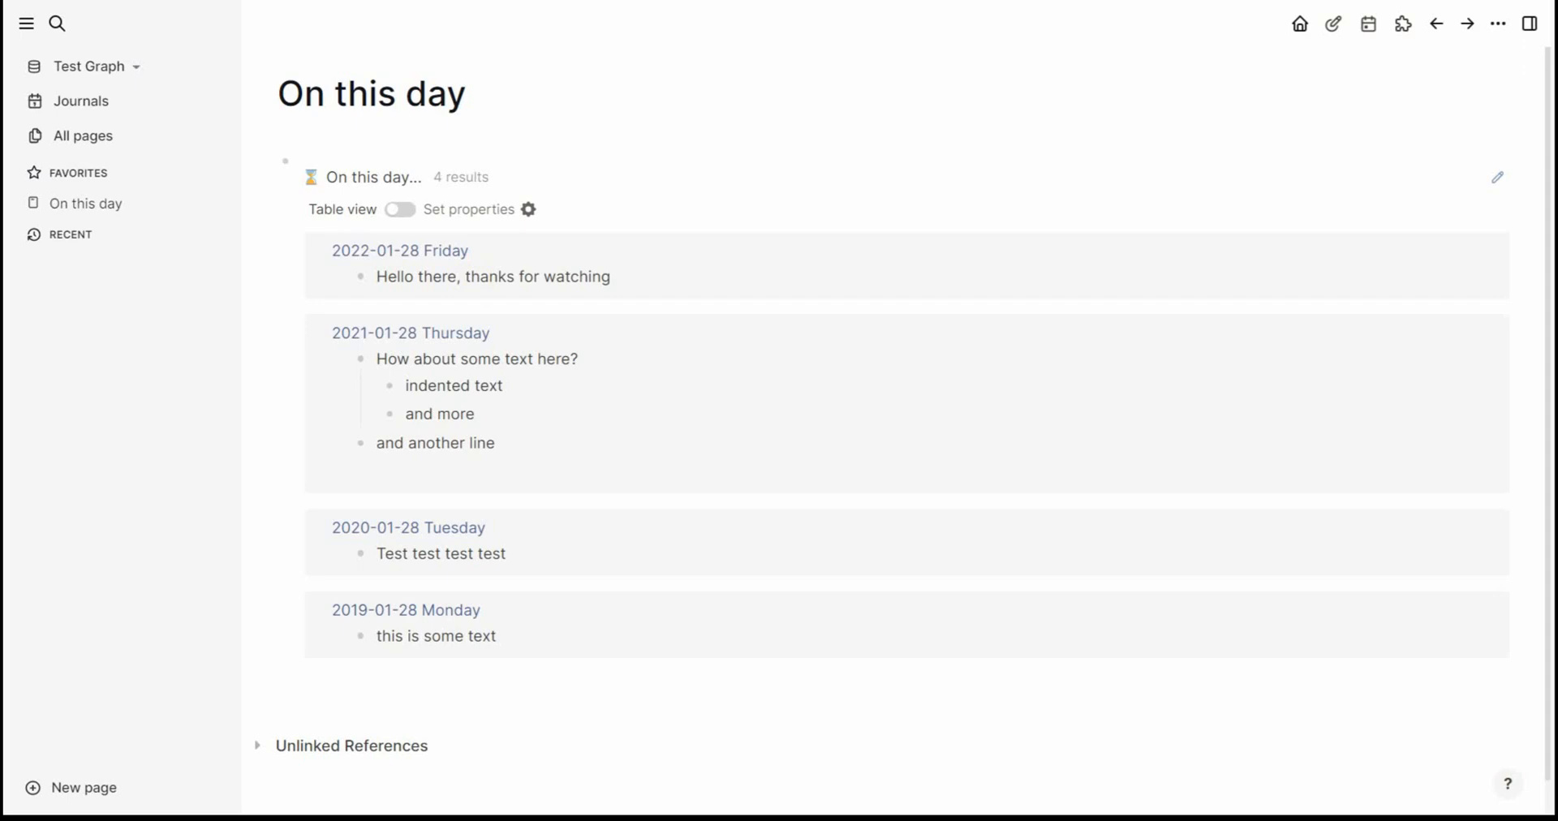